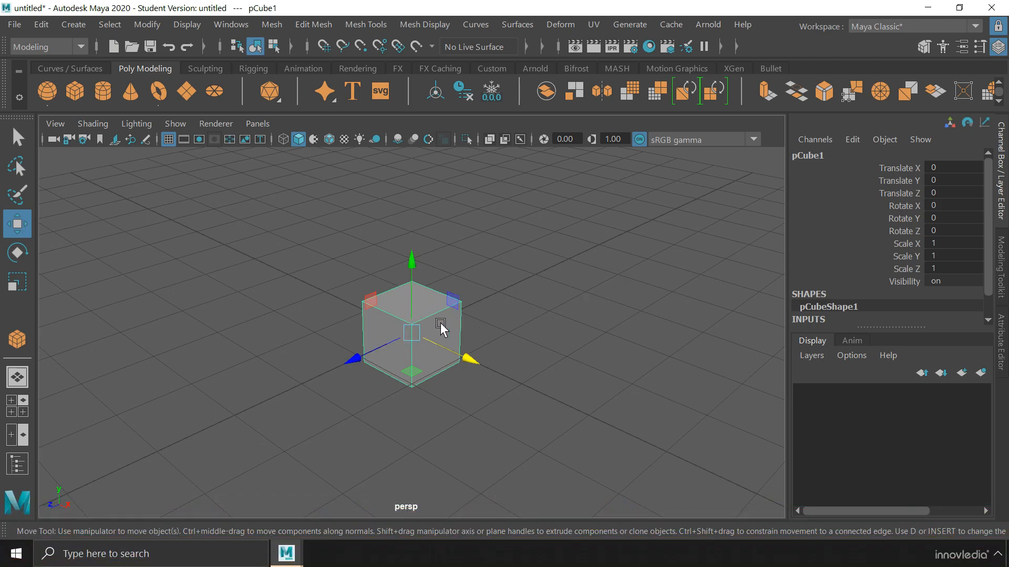
pyautogui.moveTo(623, 359)
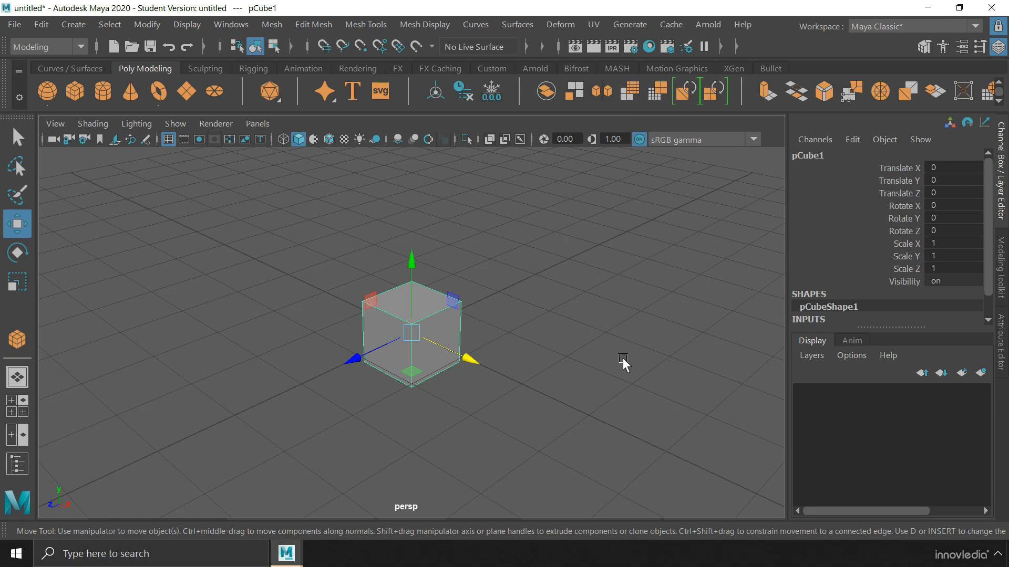
pyautogui.moveTo(490, 337)
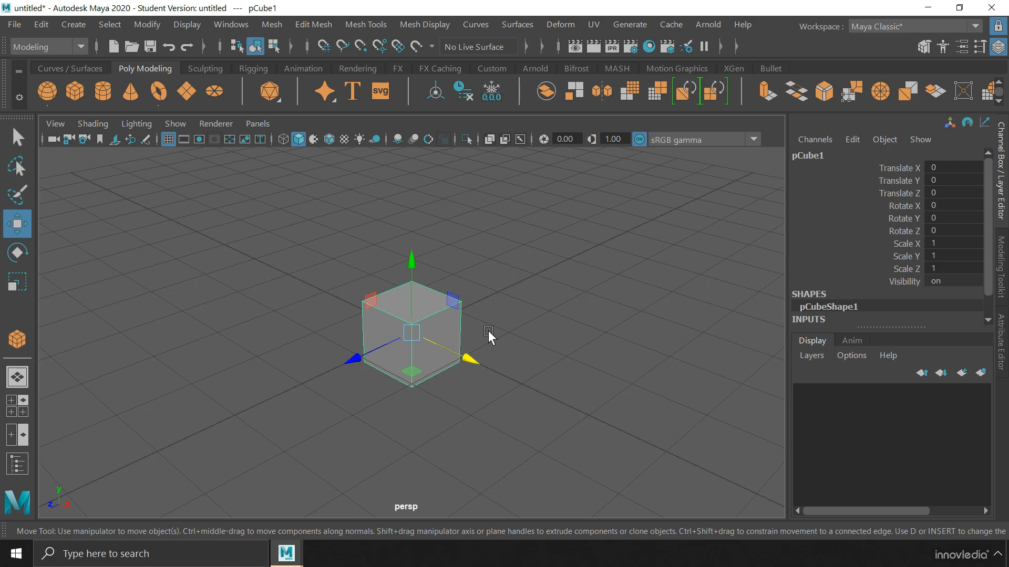
pyautogui.moveTo(511, 339)
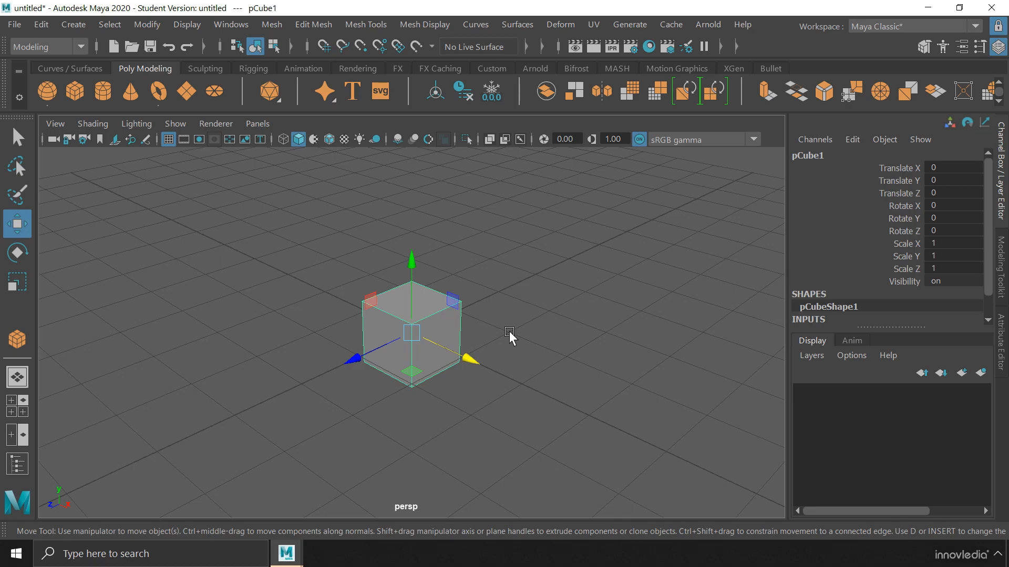
pyautogui.moveTo(410, 333)
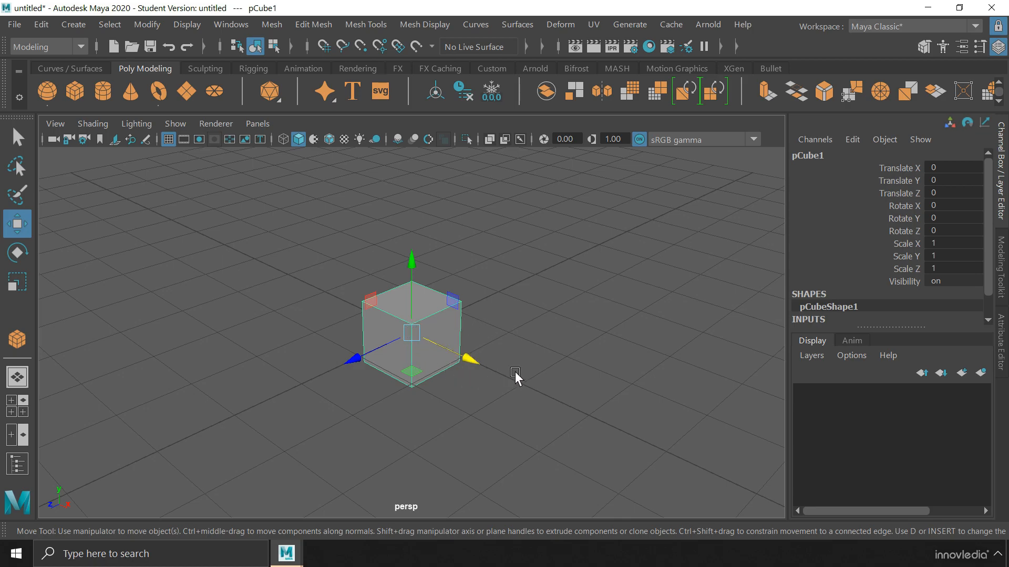
pyautogui.moveTo(531, 395)
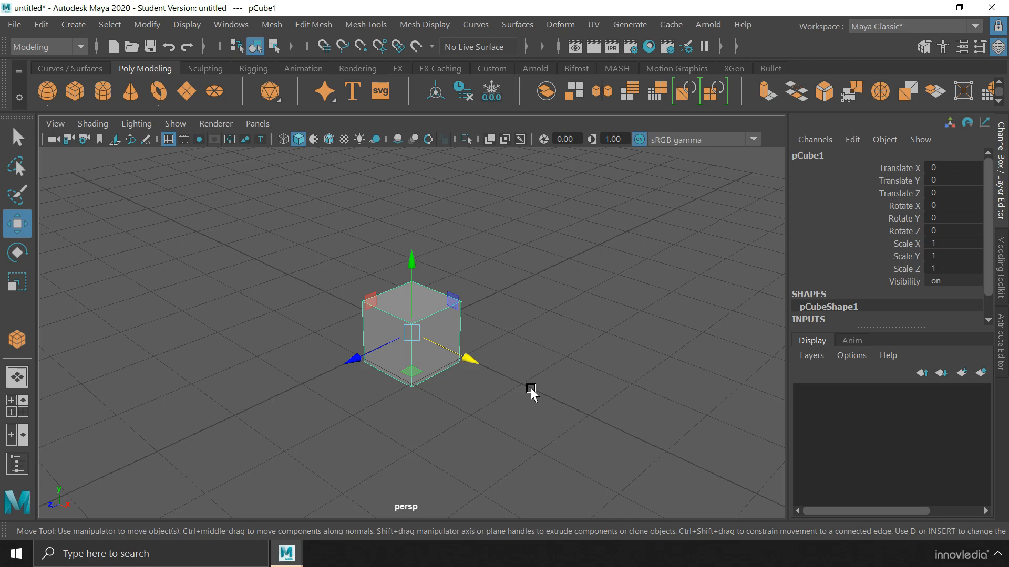
# - Slide the cube freely along X, return it to the origin, and switch to top view
pyautogui.moveTo(410, 333); pyautogui.dragTo(514, 378)
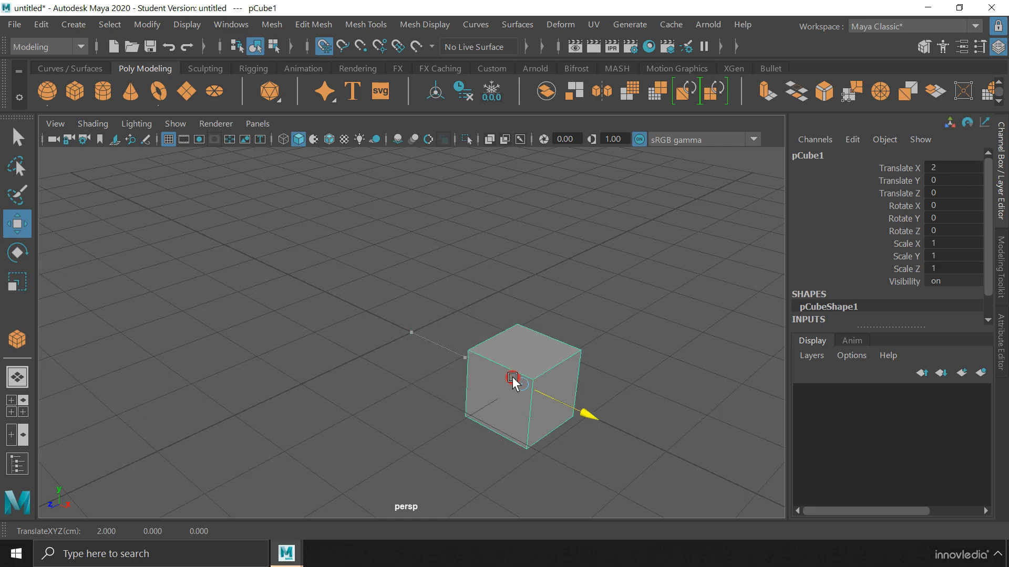
pyautogui.moveTo(512, 378); pyautogui.dragTo(653, 447)
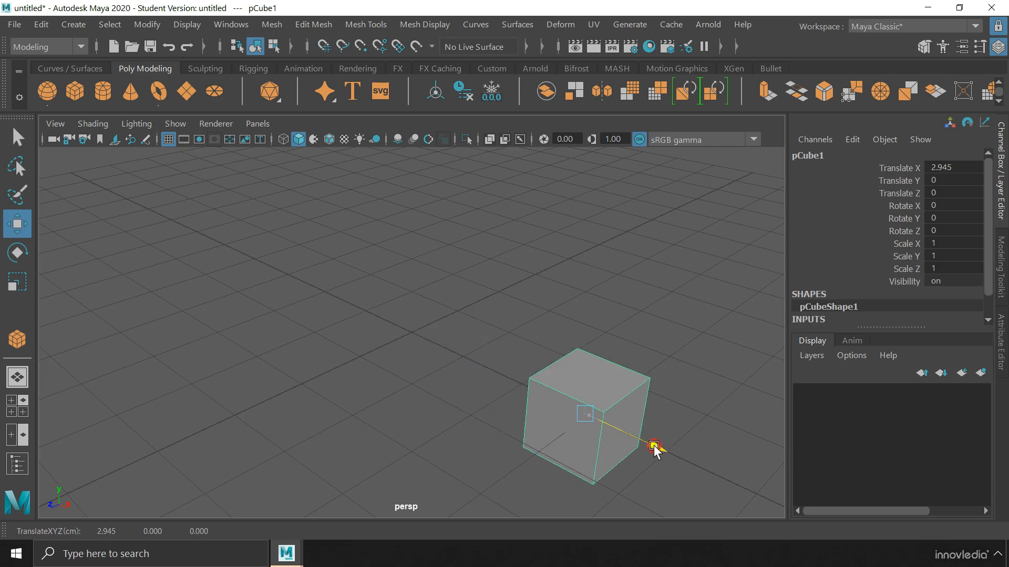
pyautogui.moveTo(654, 447); pyautogui.dragTo(450, 386)
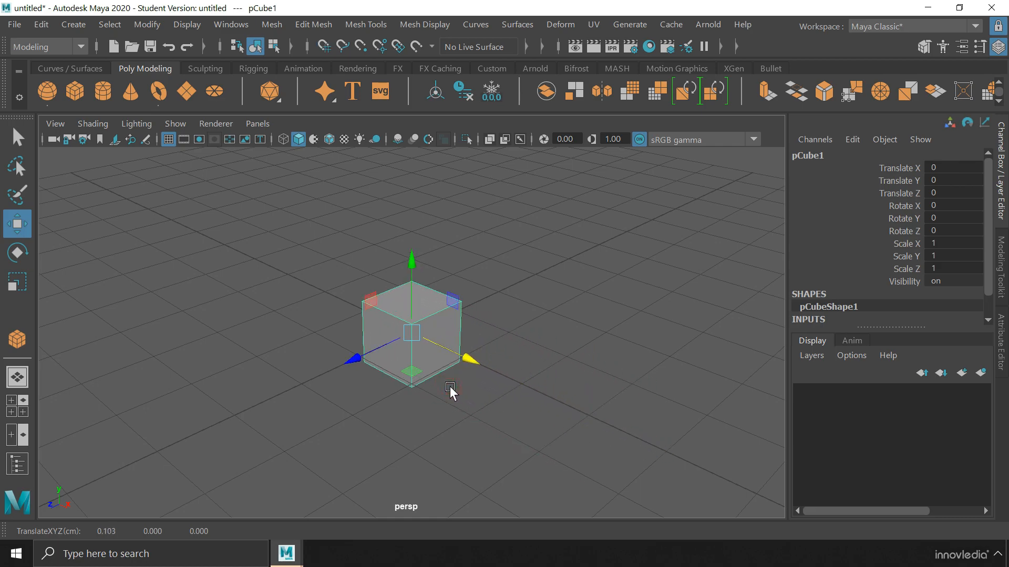
pyautogui.press('space')
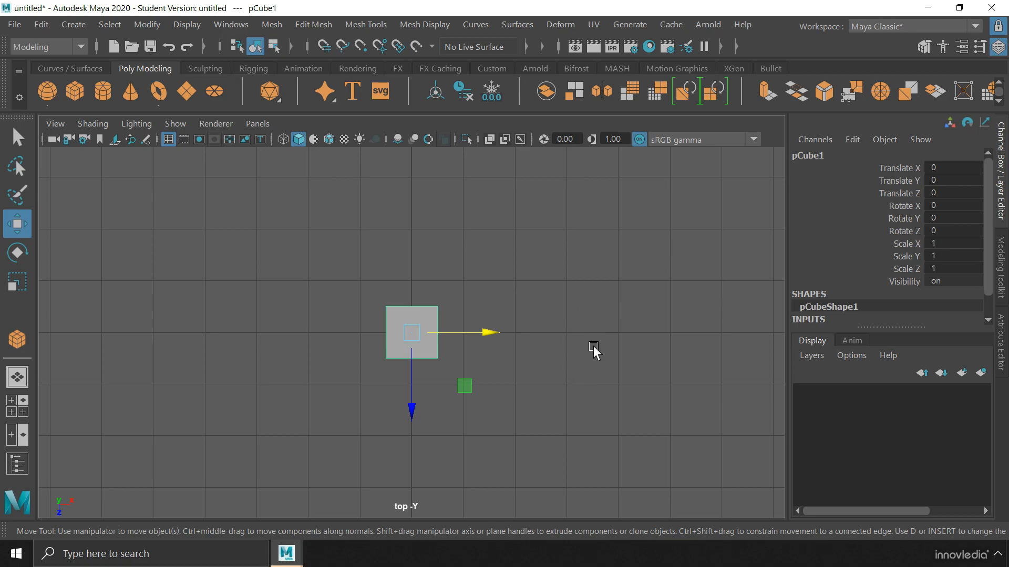
pyautogui.moveTo(546, 324)
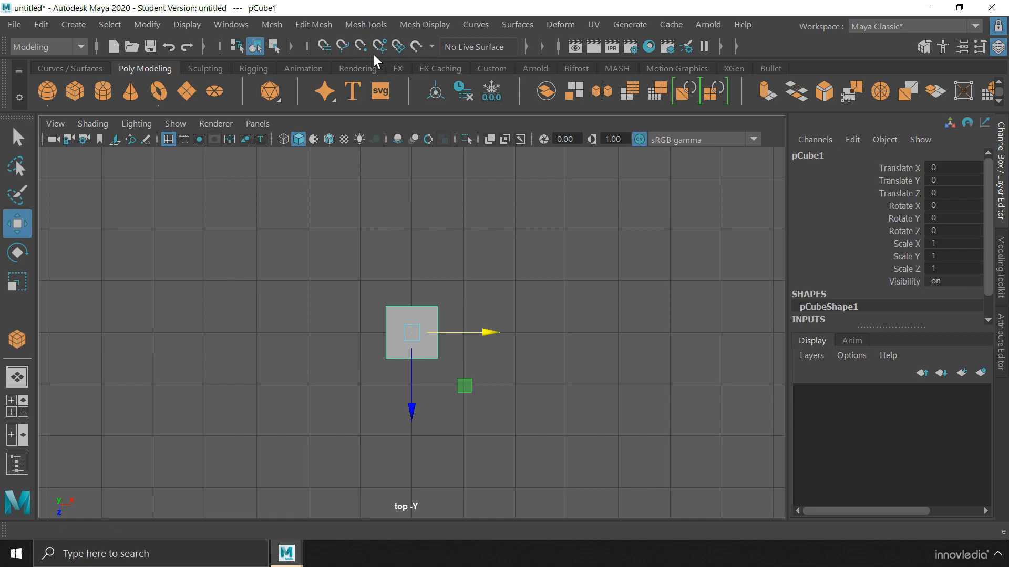
pyautogui.moveTo(324, 46)
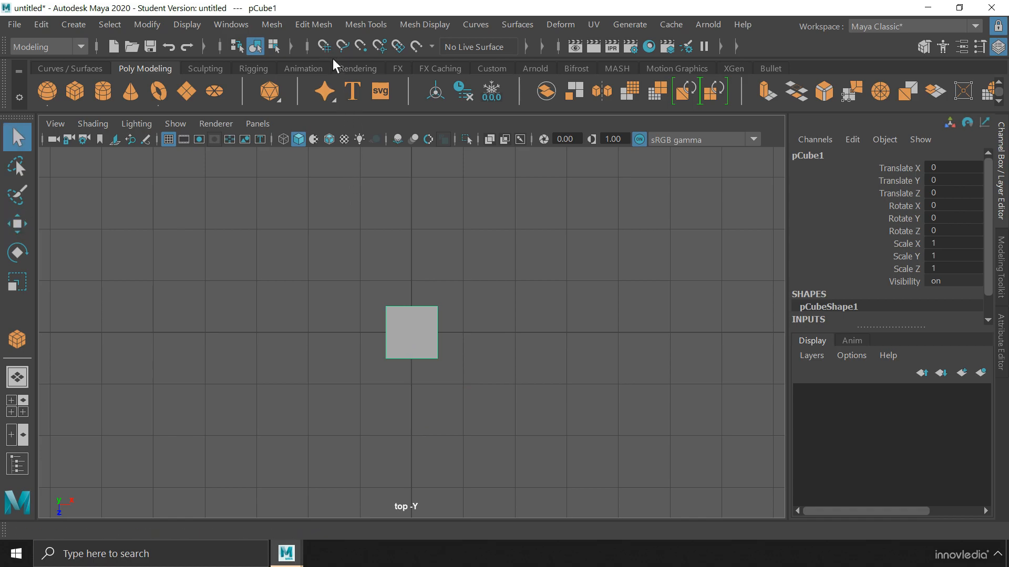
# - Turn on Snap to Grids in the Status Line
pyautogui.click(324, 47)
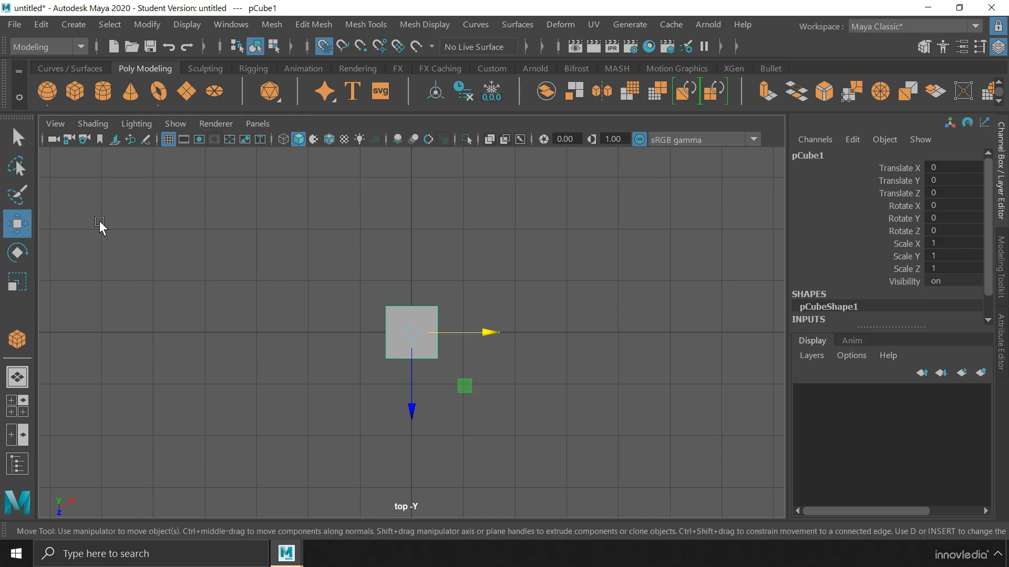
pyautogui.moveTo(326, 230)
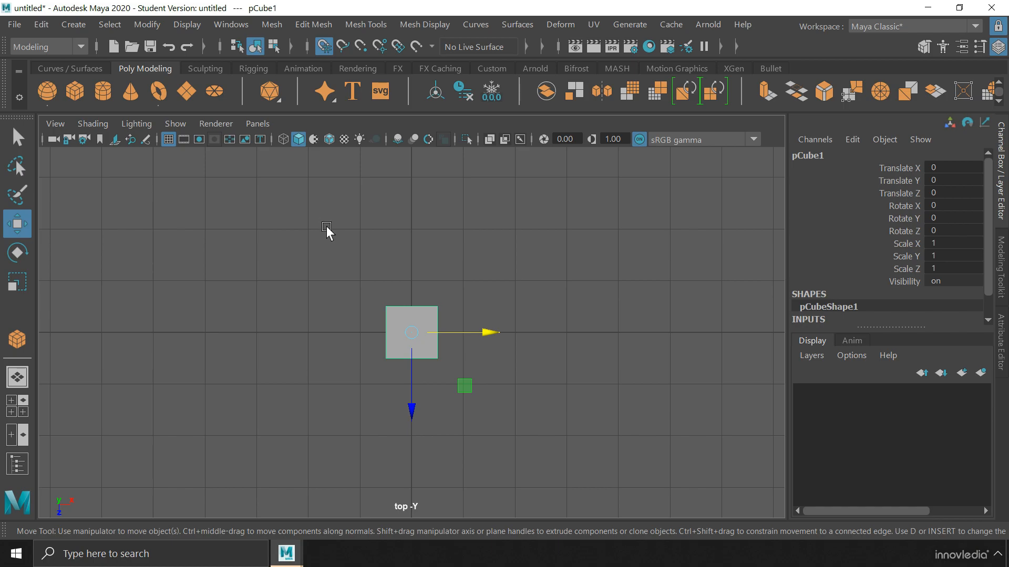
# - Grid-snap the cube along X to 2, 5 and 4, then back to 2
pyautogui.moveTo(412, 332); pyautogui.dragTo(515, 332)
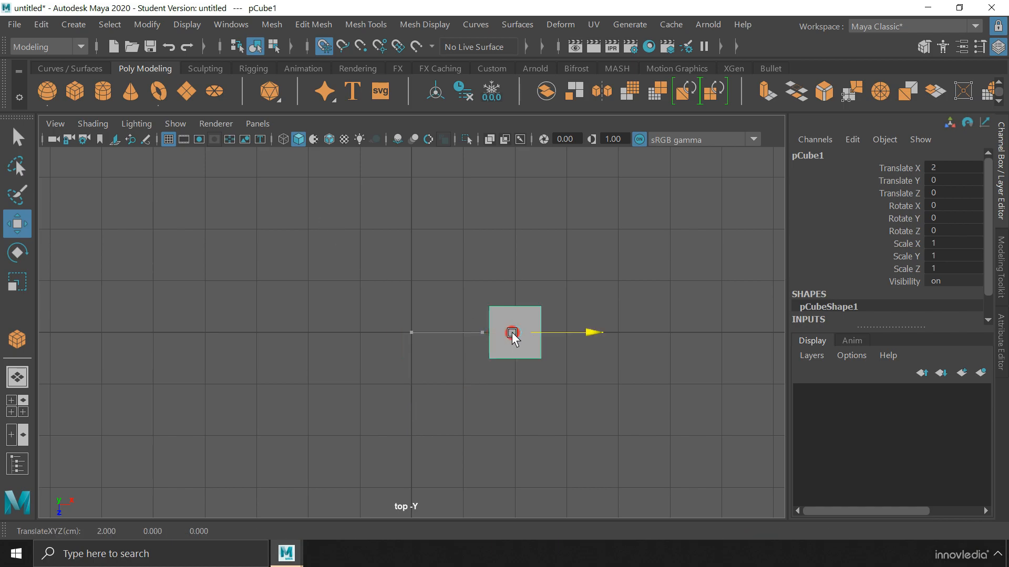
pyautogui.moveTo(514, 333); pyautogui.dragTo(618, 332)
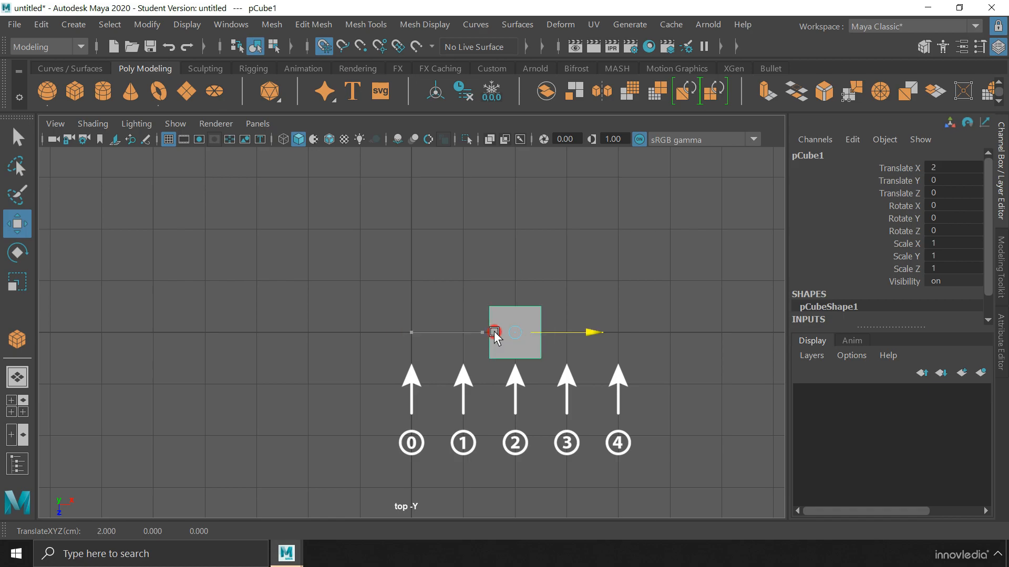
pyautogui.moveTo(515, 333); pyautogui.dragTo(618, 332)
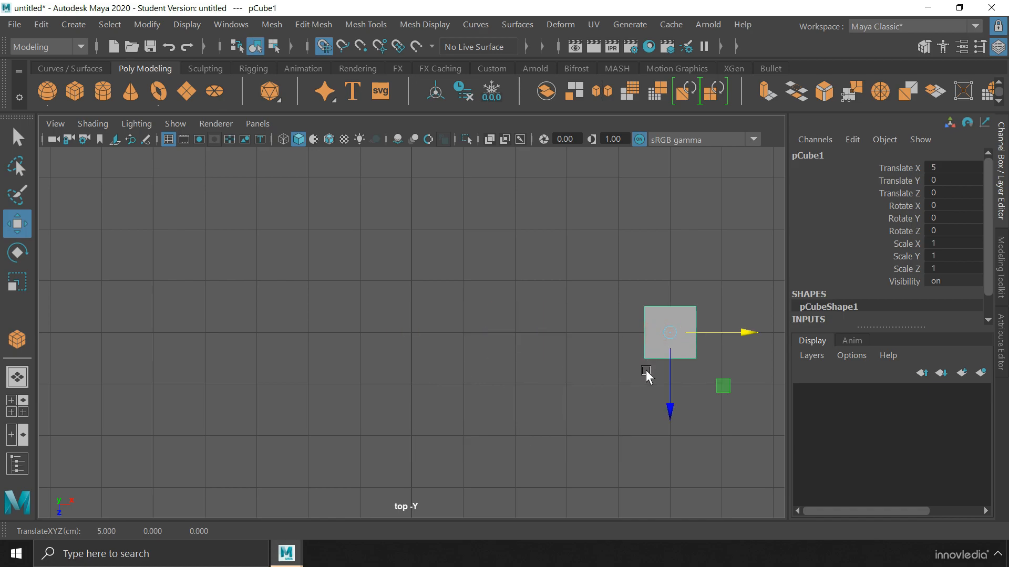
pyautogui.moveTo(651, 301)
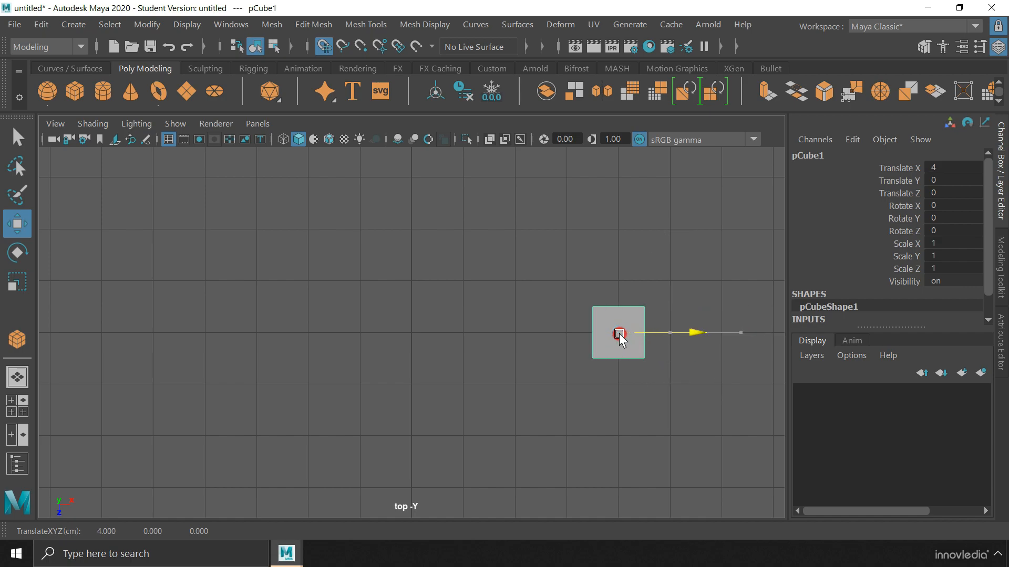
pyautogui.moveTo(618, 333); pyautogui.dragTo(515, 332)
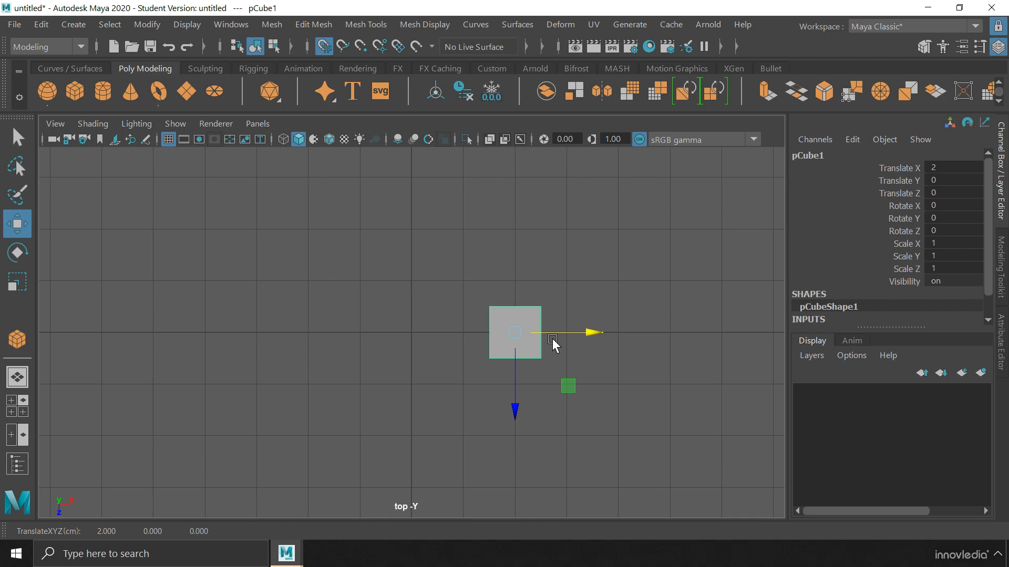
pyautogui.moveTo(539, 315)
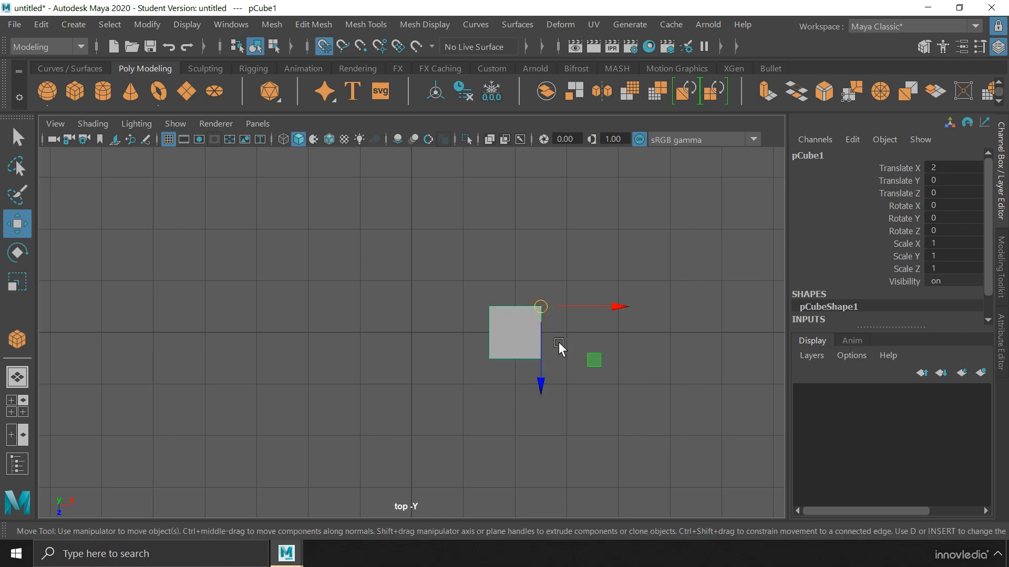
# - Snap the cube's corner pivot onto grid intersections, ending at X 0.5, Z -0.5
pyautogui.moveTo(541, 307); pyautogui.dragTo(570, 307)
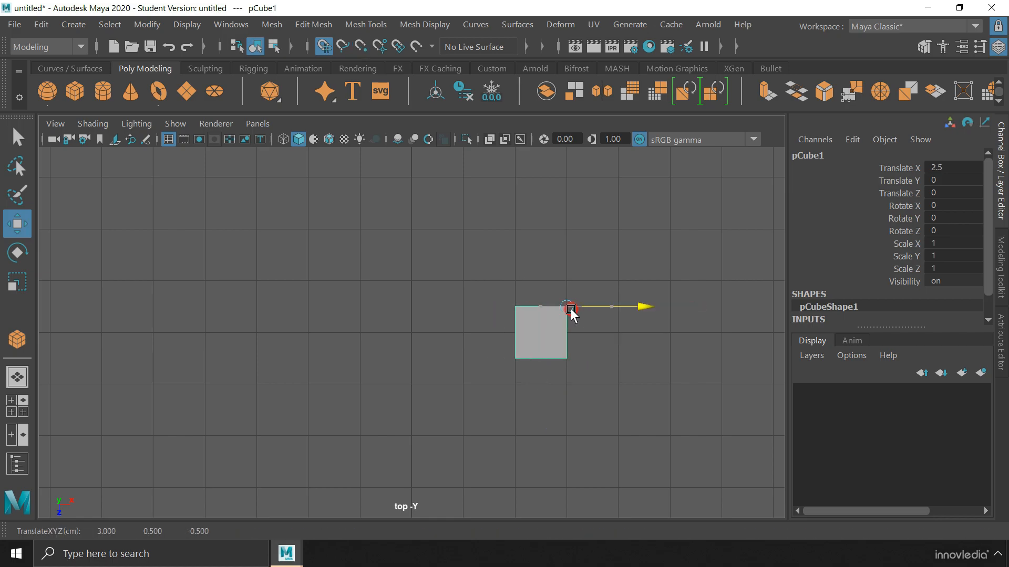
pyautogui.moveTo(569, 306); pyautogui.dragTo(460, 357)
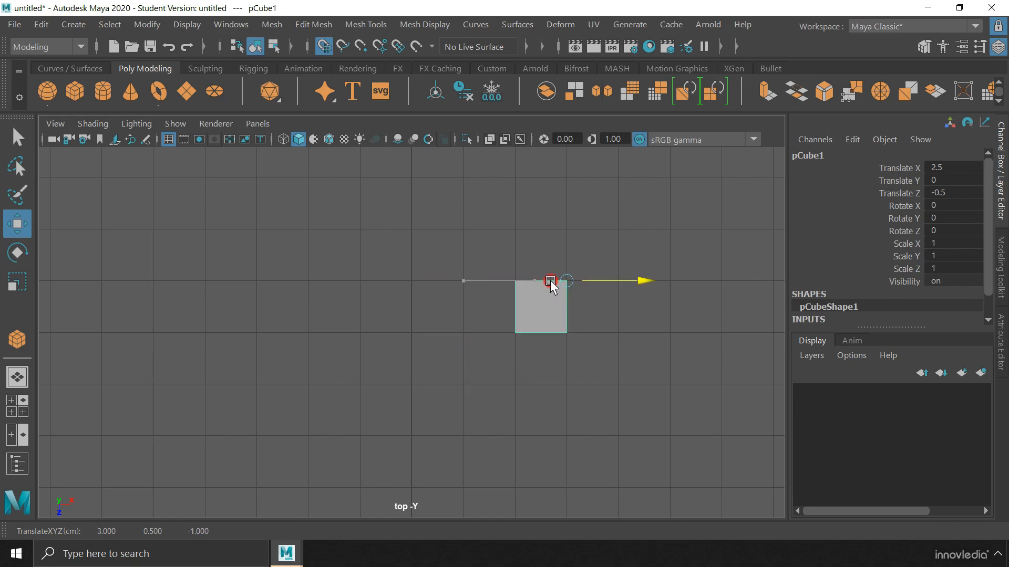
pyautogui.moveTo(550, 281); pyautogui.dragTo(618, 281)
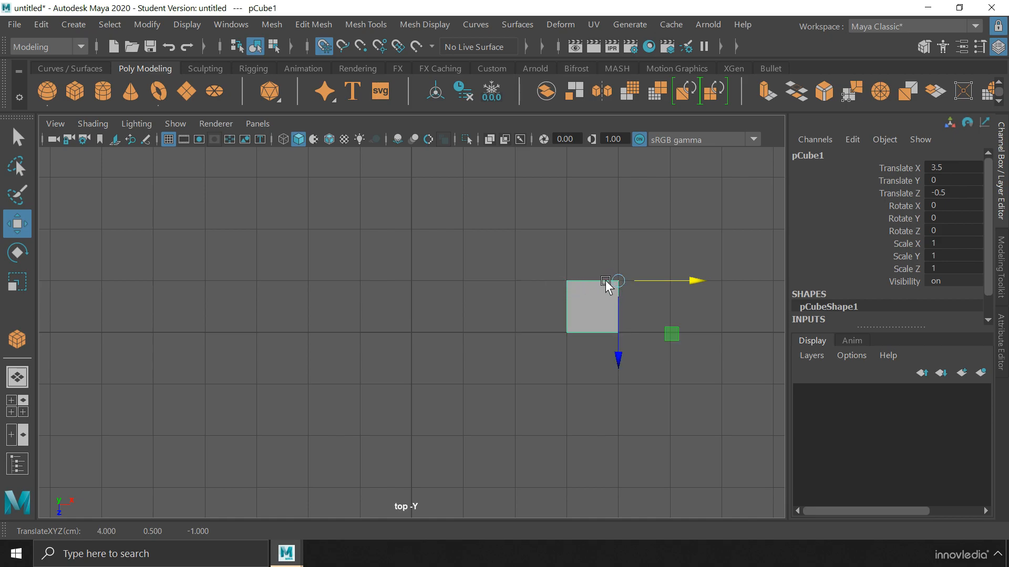
pyautogui.moveTo(608, 282); pyautogui.dragTo(544, 286)
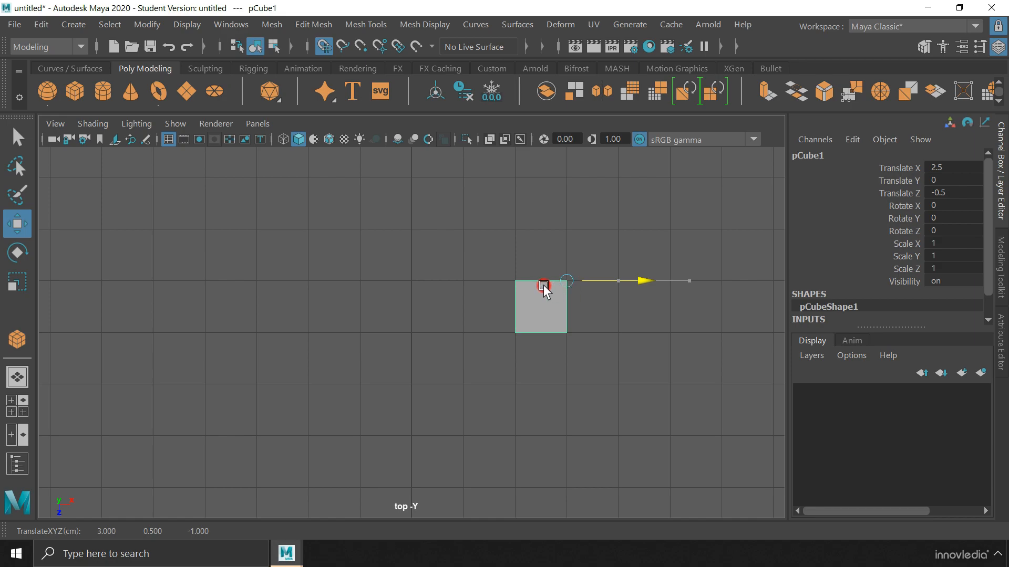
pyautogui.moveTo(544, 283); pyautogui.dragTo(463, 281)
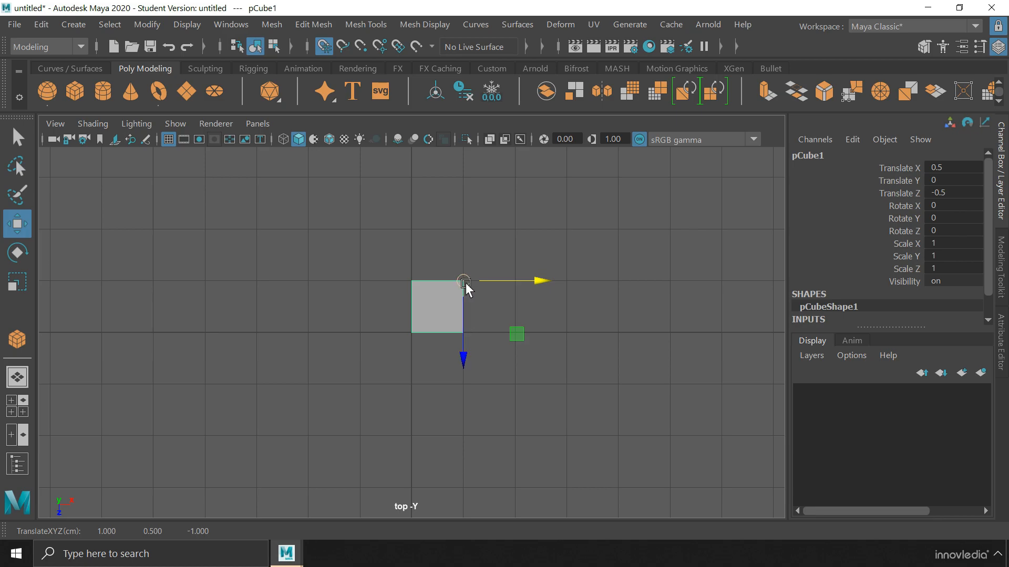
pyautogui.moveTo(576, 313)
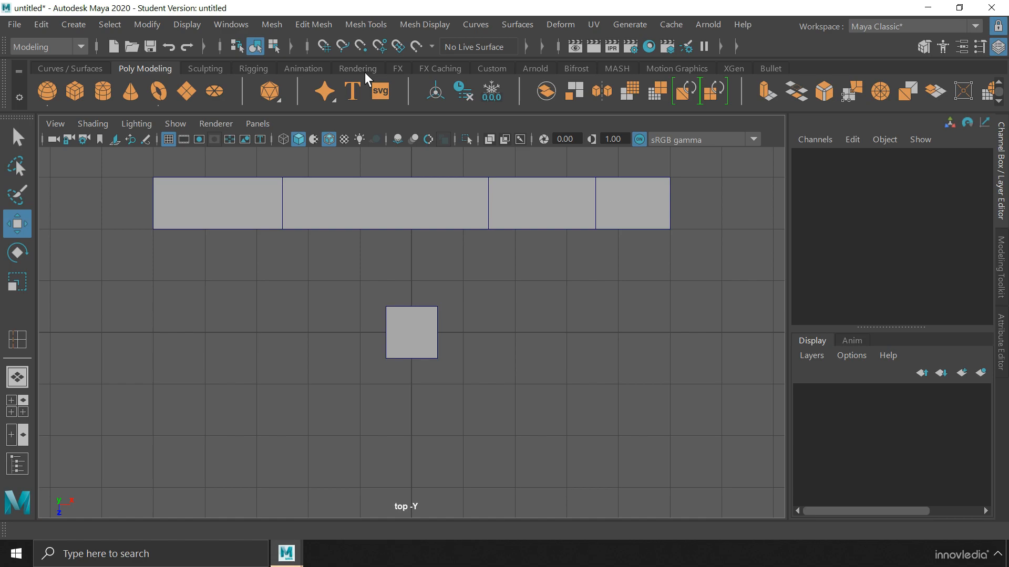
# - Enable Snap to Points and select the cube
pyautogui.click(360, 46)
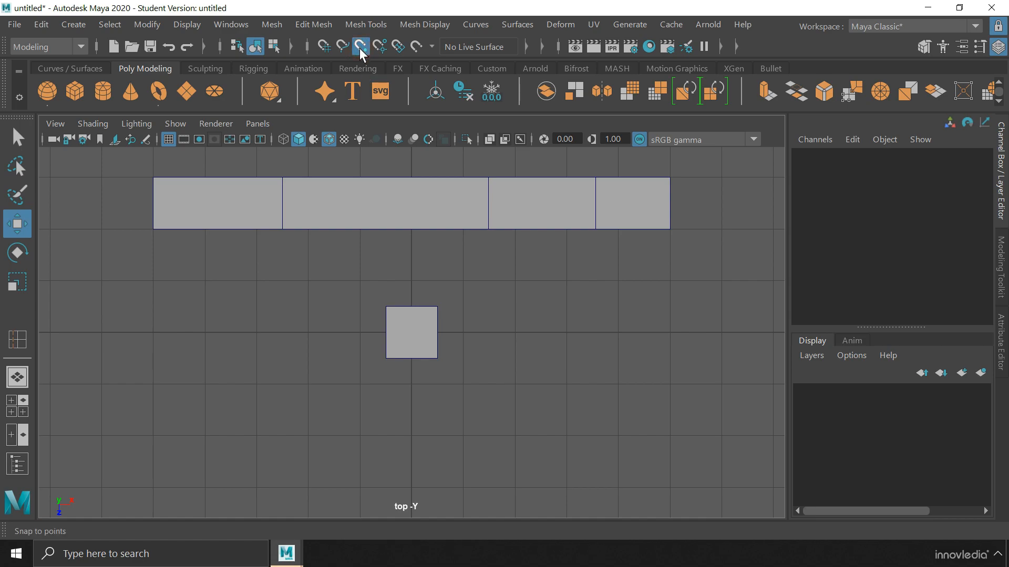
pyautogui.moveTo(405, 135)
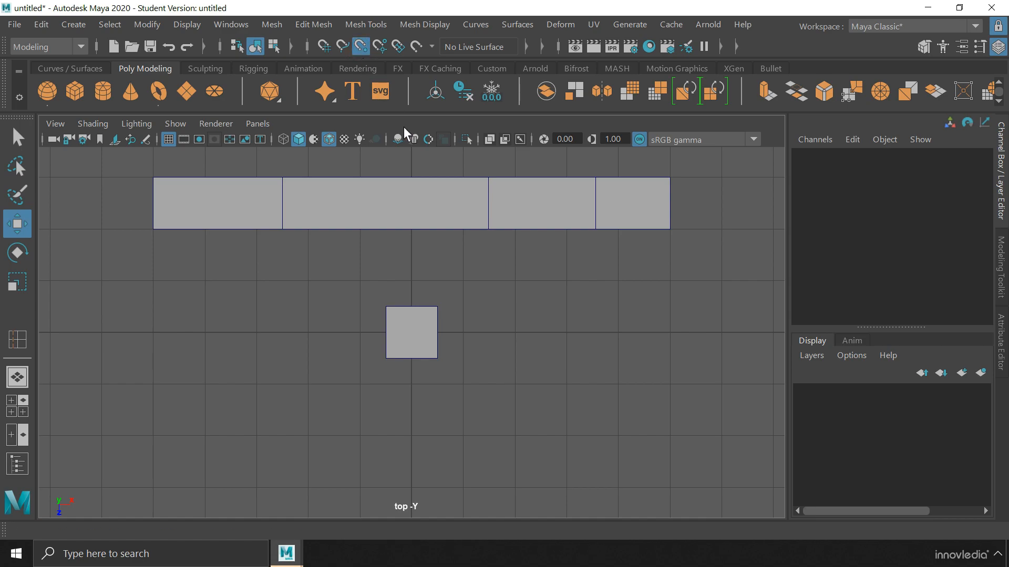
pyautogui.click(410, 332)
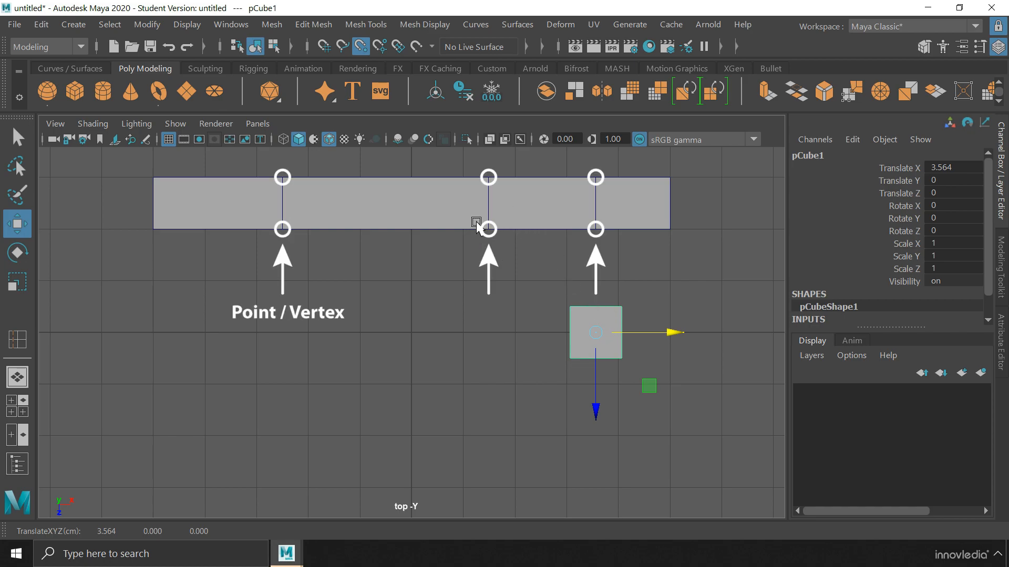
pyautogui.moveTo(489, 222)
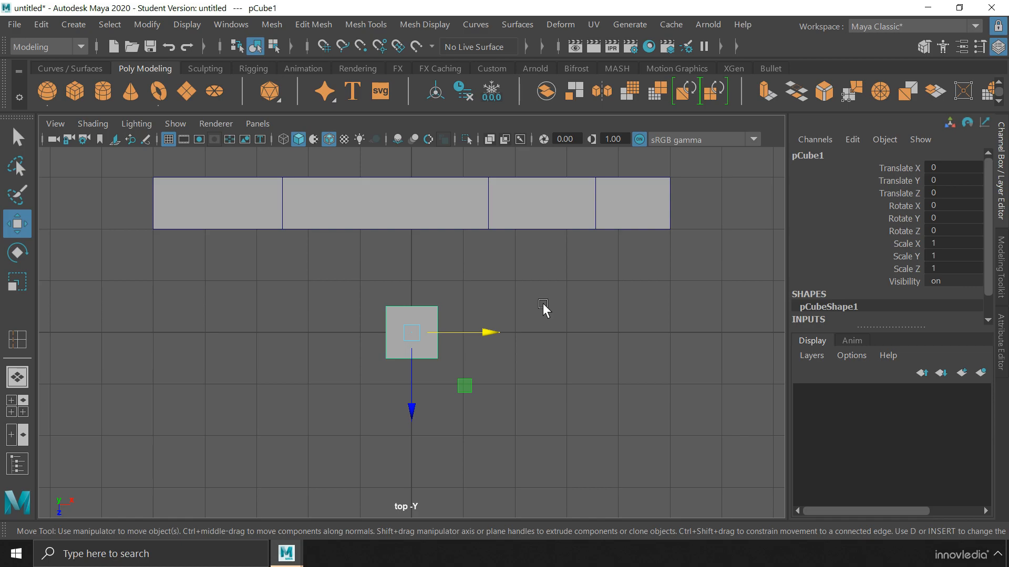
pyautogui.moveTo(507, 304)
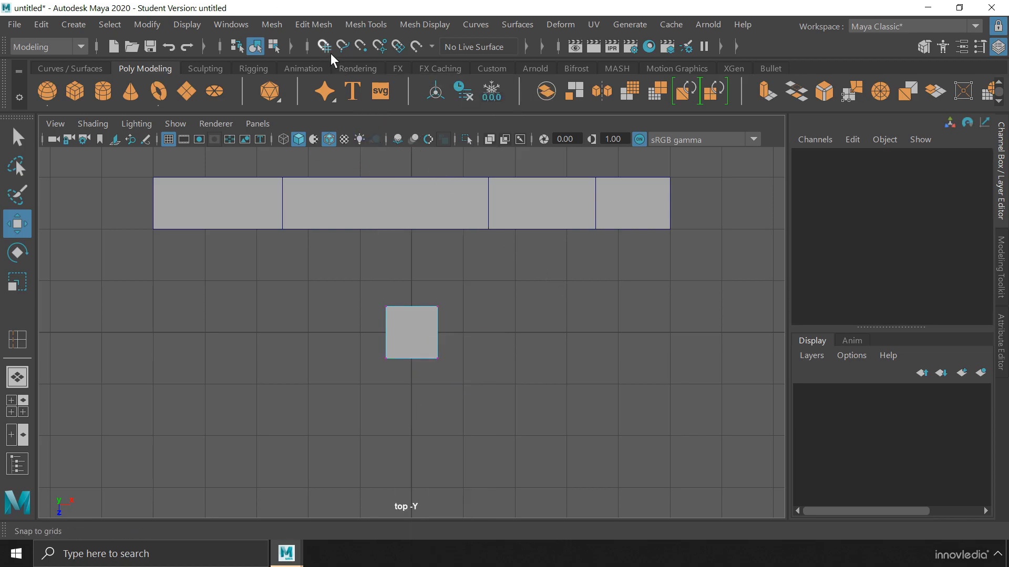
# - With grid snap on, drag the cube's vertices out so it spans X -5 to 5
pyautogui.click(324, 45)
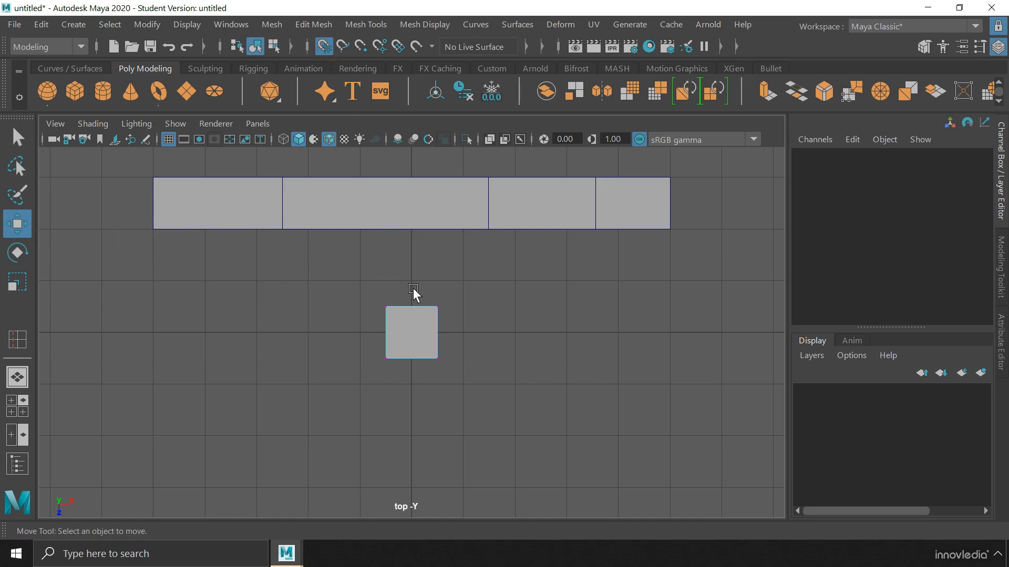
pyautogui.moveTo(412, 333); pyautogui.dragTo(522, 332)
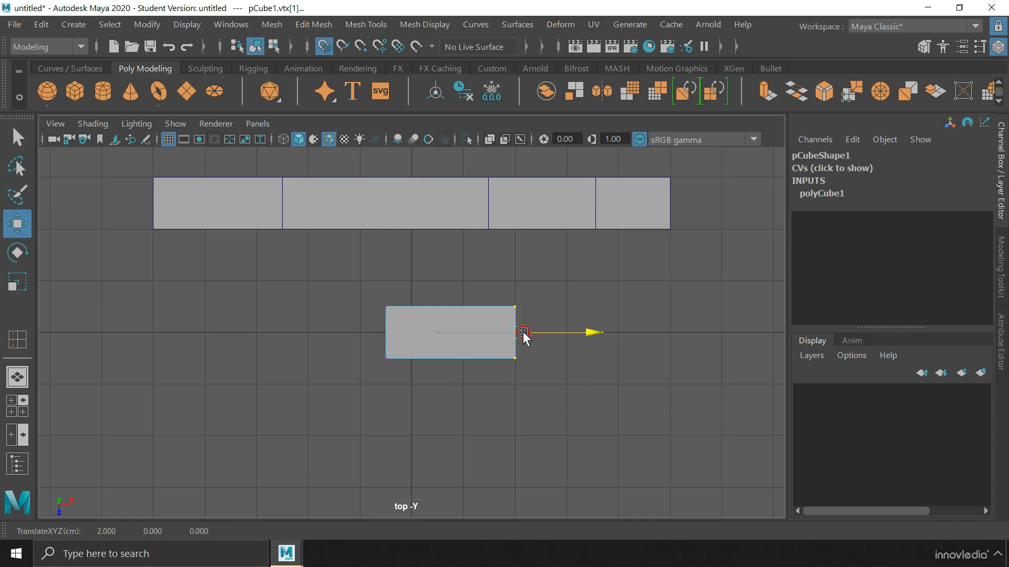
pyautogui.moveTo(525, 332); pyautogui.dragTo(653, 332)
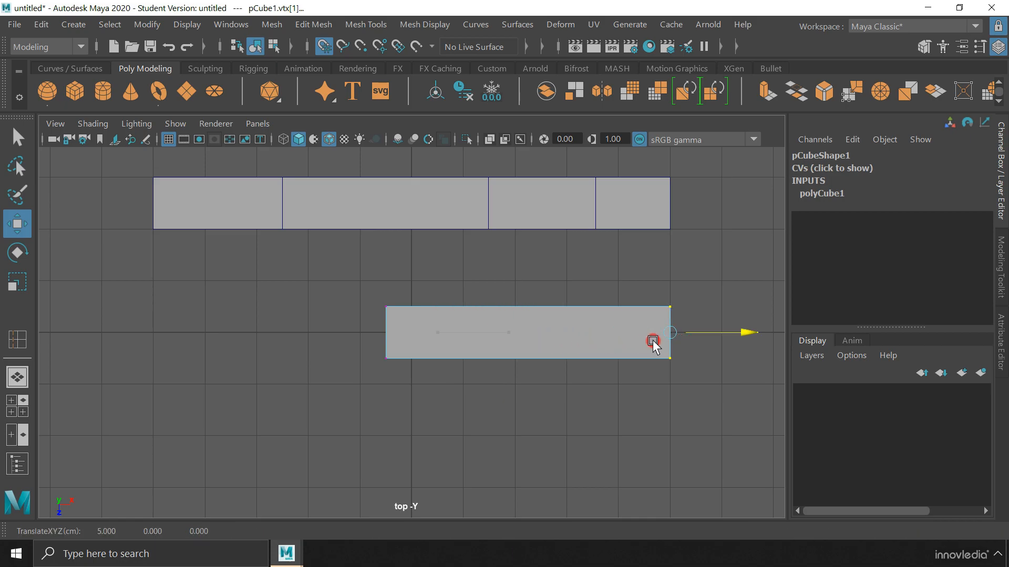
pyautogui.moveTo(653, 341); pyautogui.dragTo(527, 376)
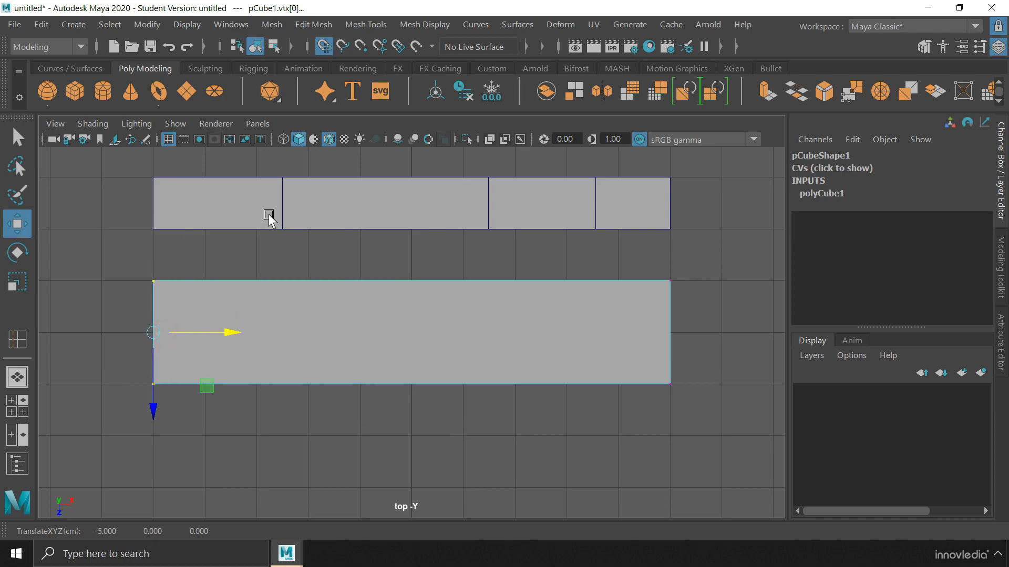
pyautogui.moveTo(161, 243)
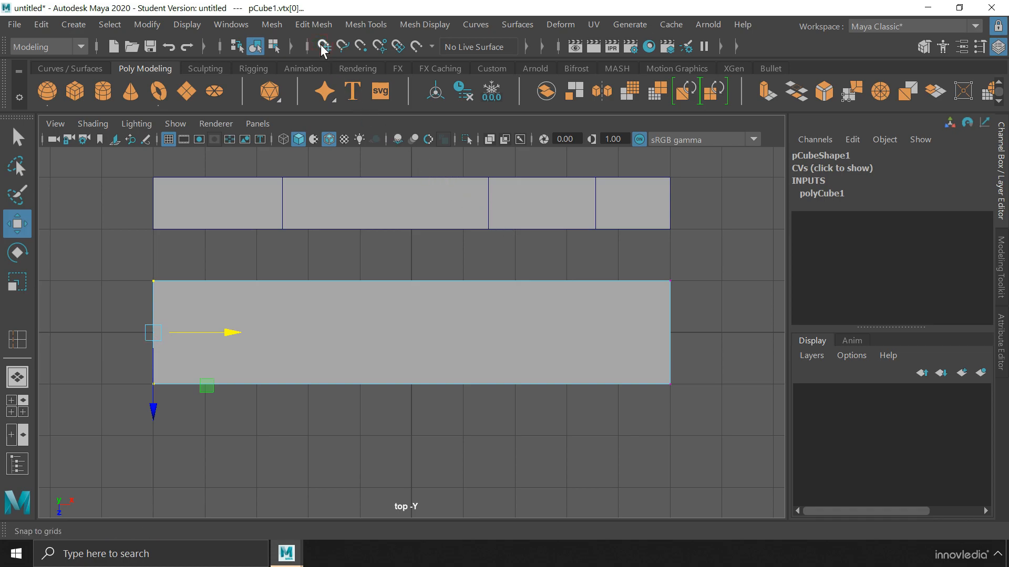
# - Switch to point snapping, maximise persp, and snap a slab corner to vertex (5, 0.5, -2)
pyautogui.click(366, 45)
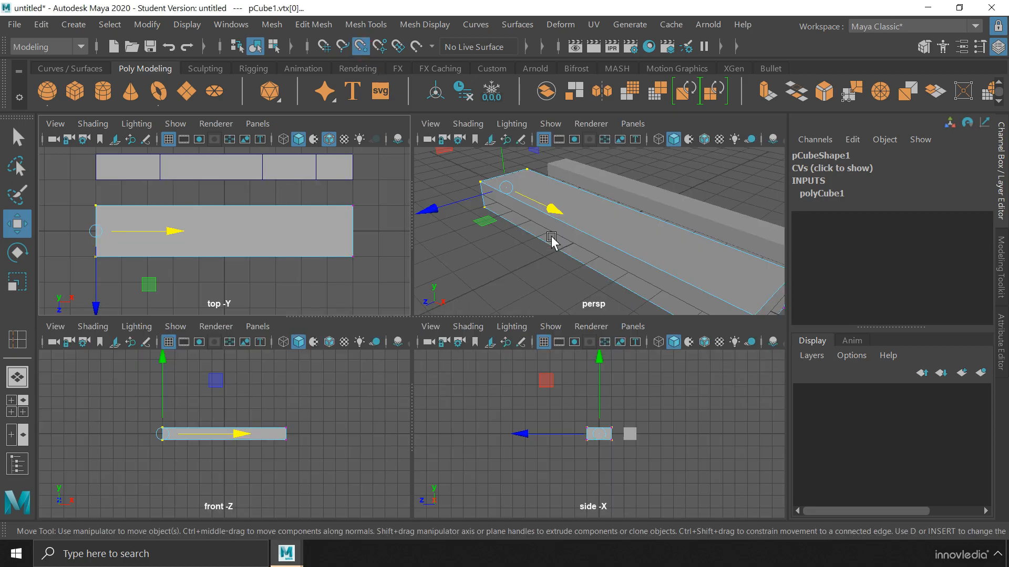
pyautogui.press('space')
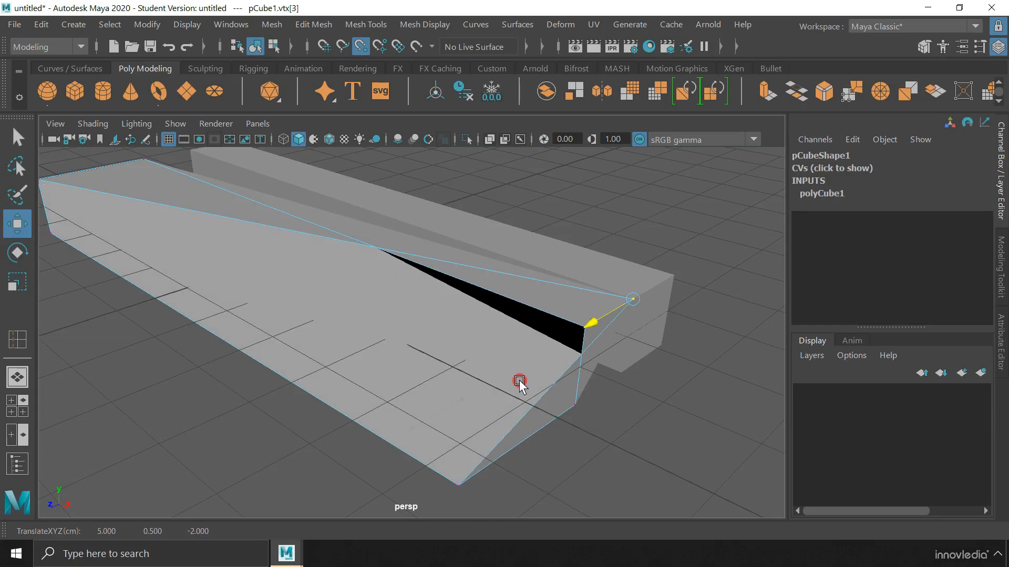
pyautogui.moveTo(519, 380); pyautogui.dragTo(574, 324)
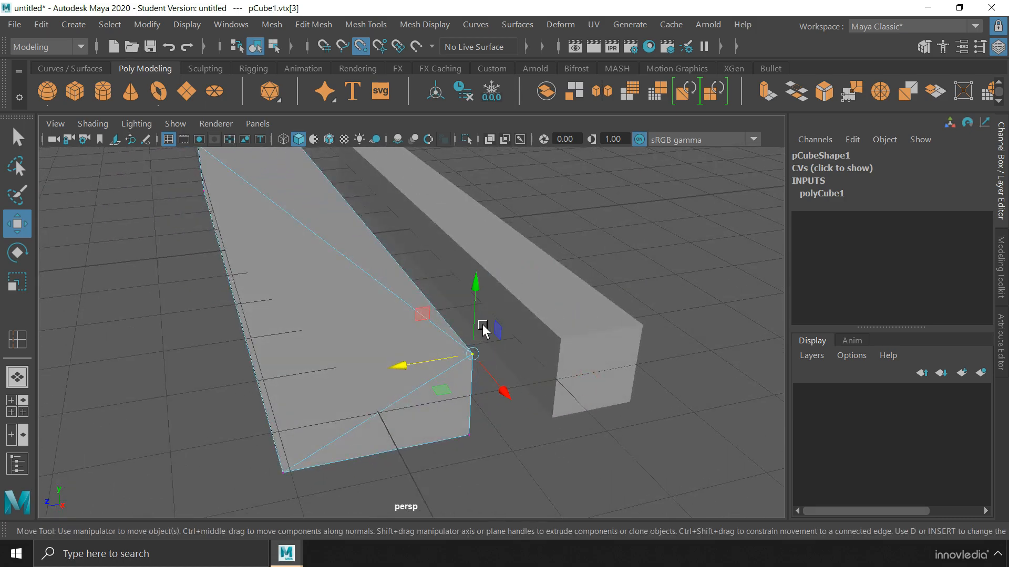
pyautogui.moveTo(532, 389)
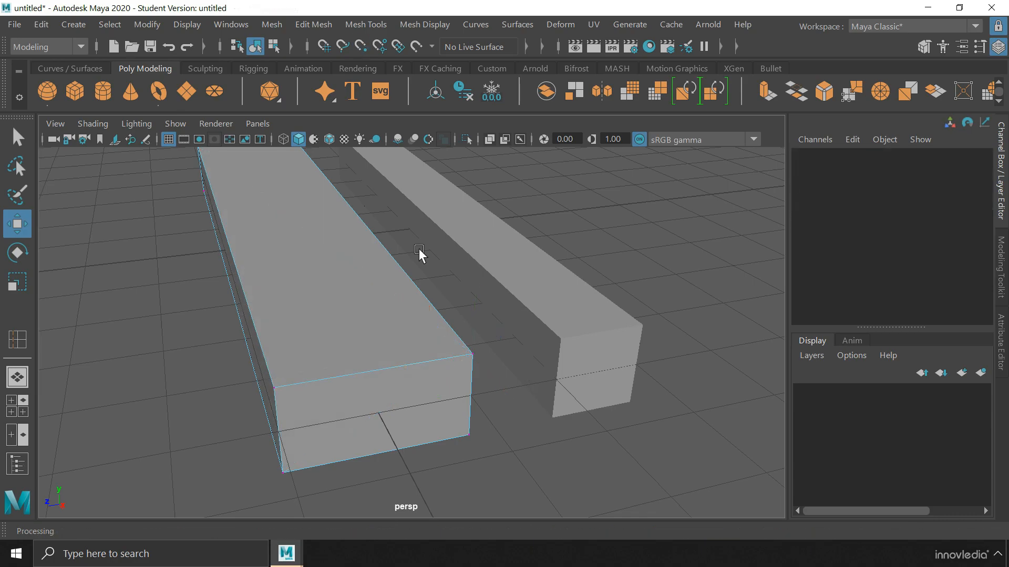
pyautogui.moveTo(346, 61)
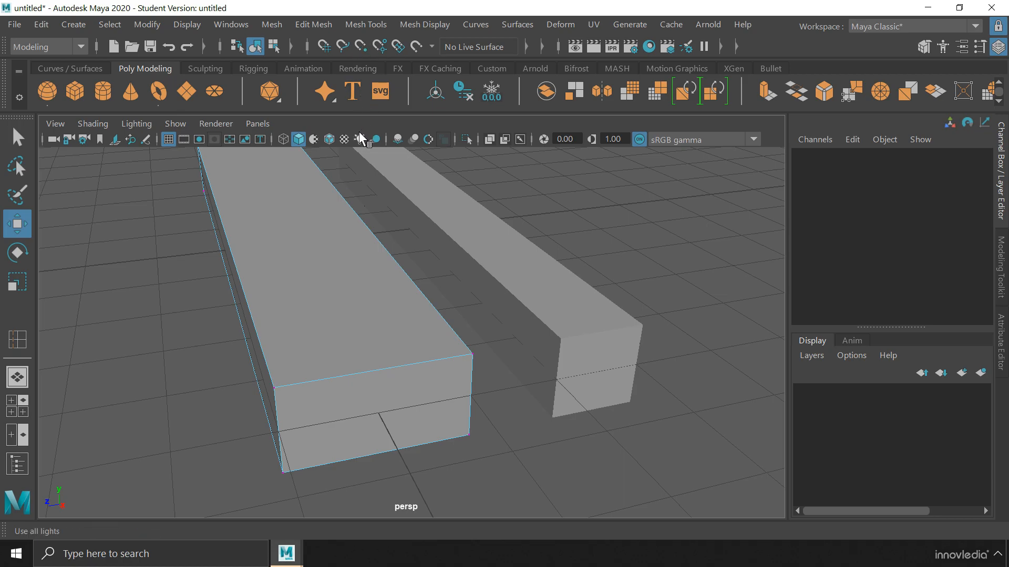
pyautogui.press('v')
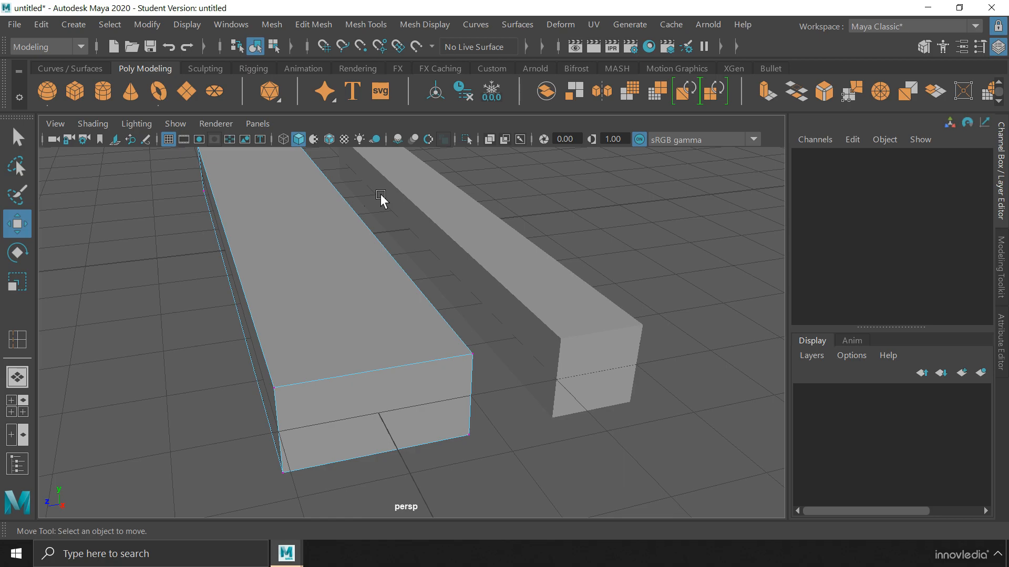
pyautogui.press('x')
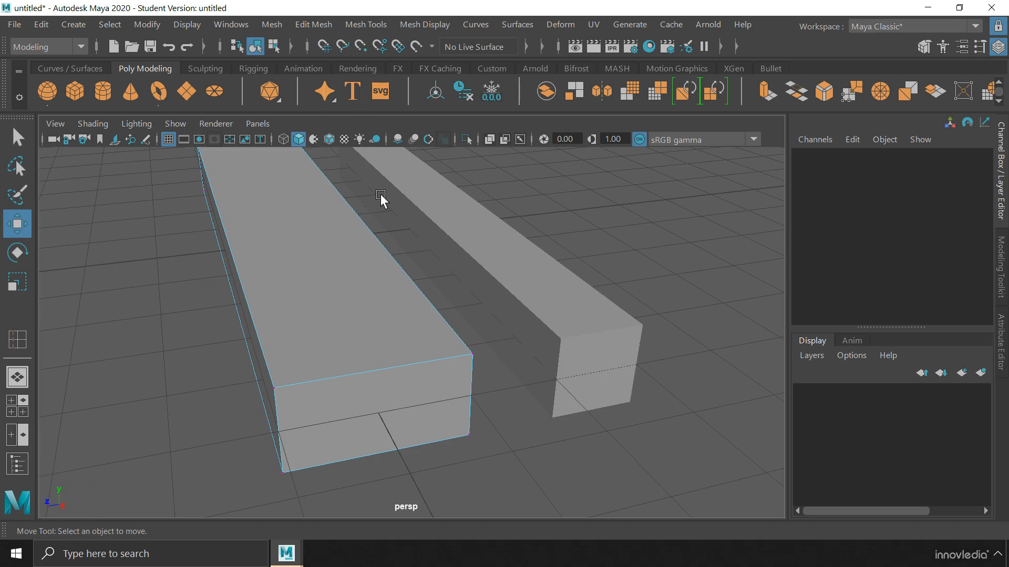
pyautogui.press('v')
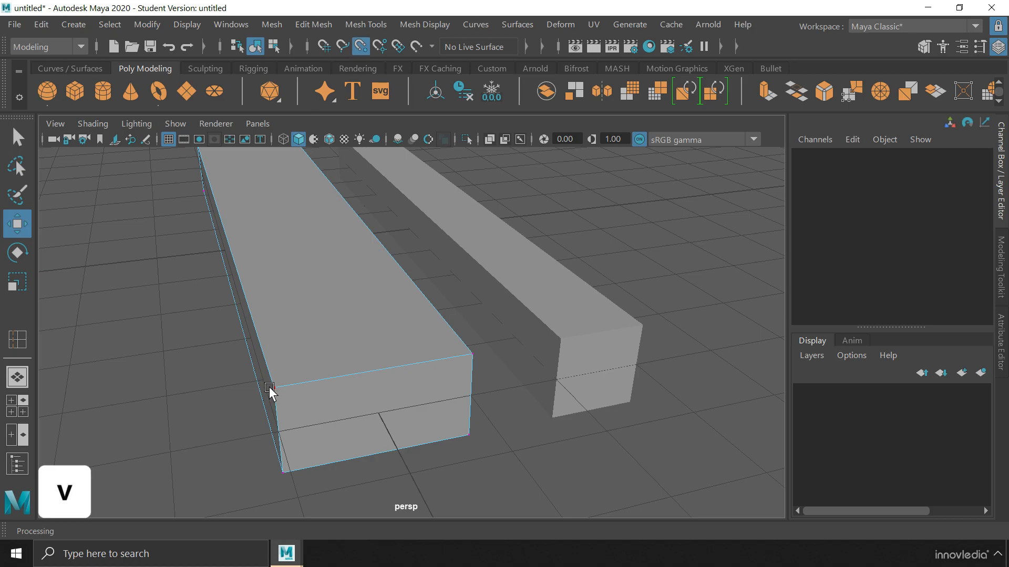
pyautogui.click(269, 389)
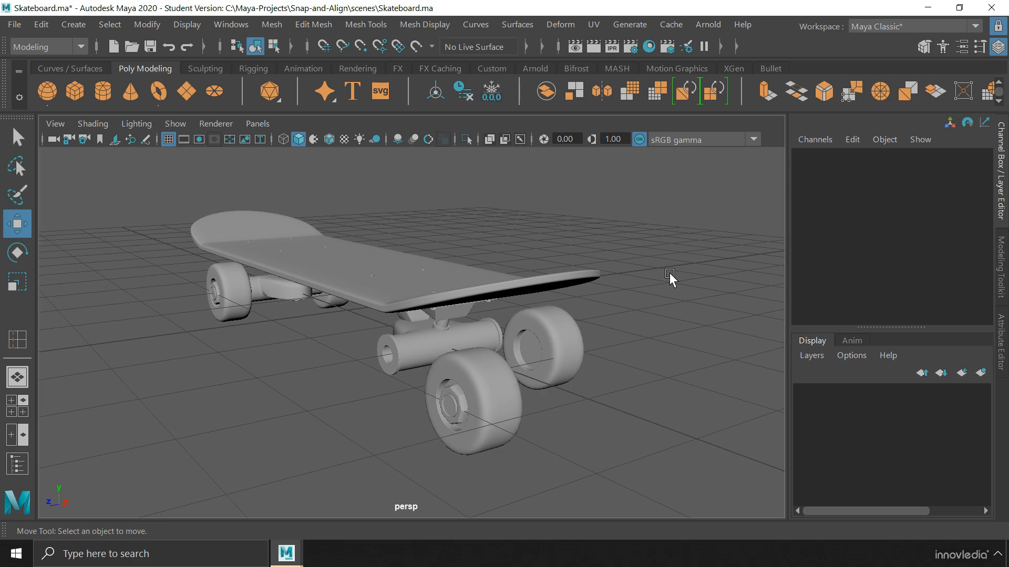
pyautogui.moveTo(566, 339)
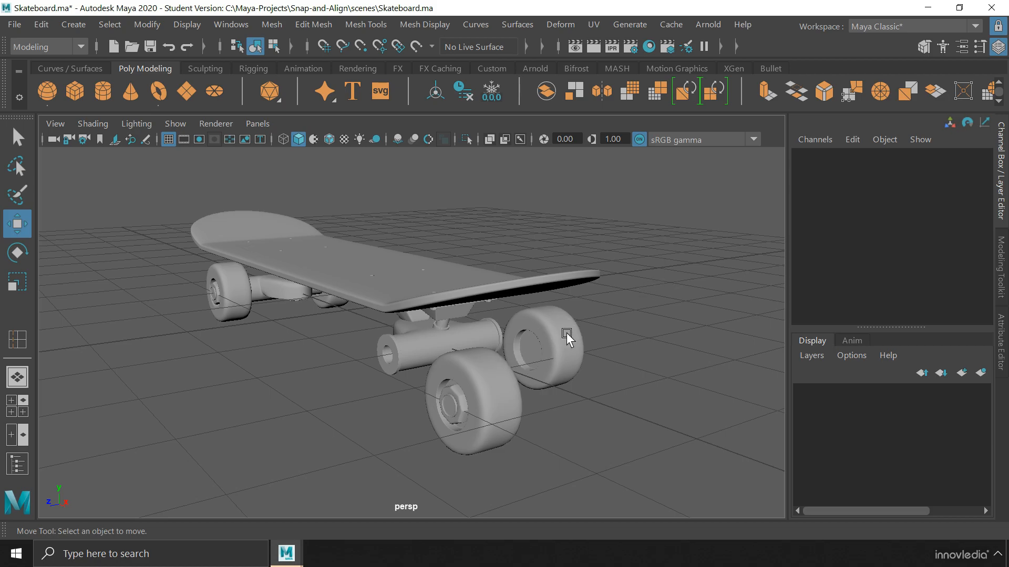
pyautogui.moveTo(611, 322)
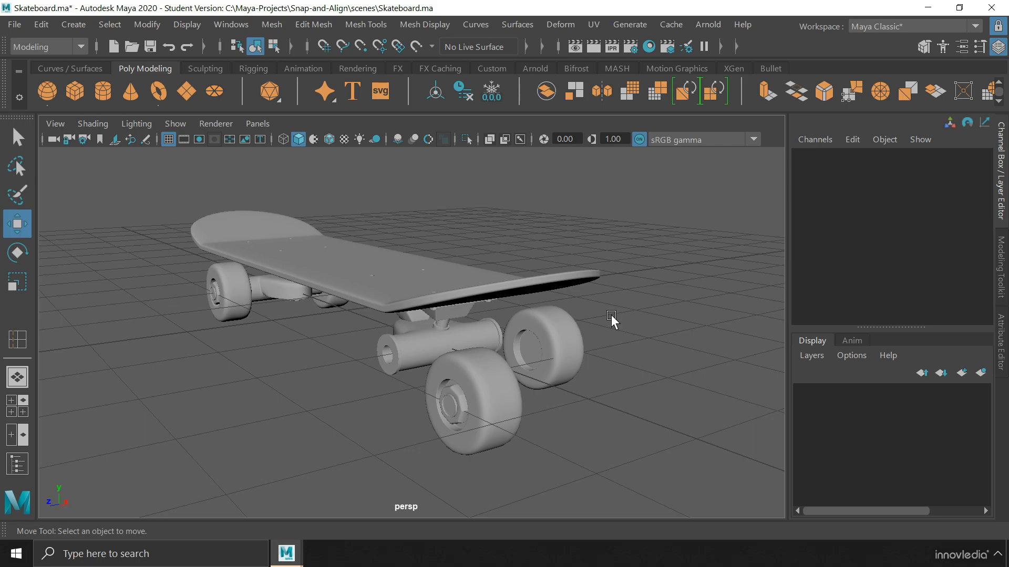
pyautogui.moveTo(373, 347)
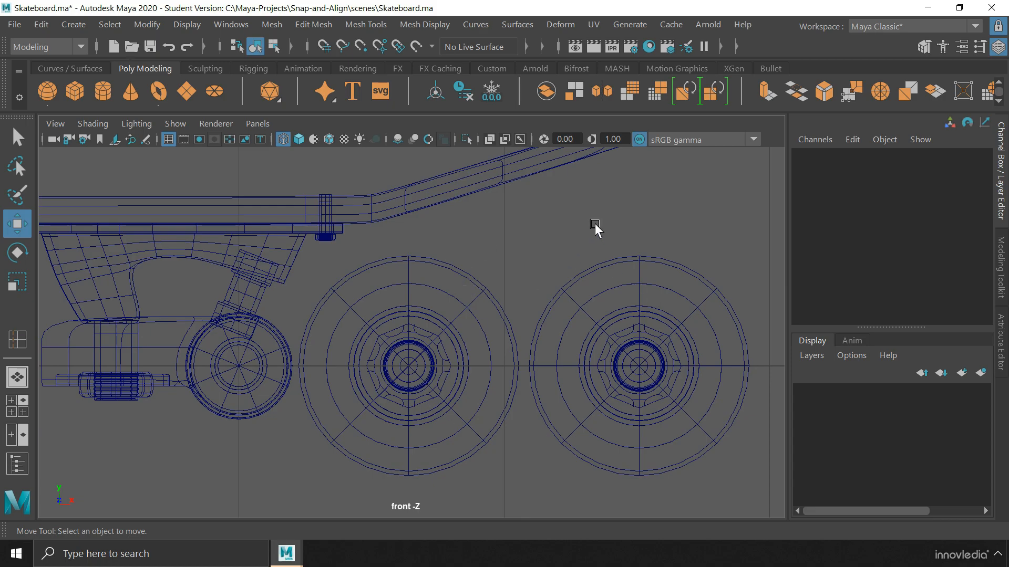
# - Select Wheel_01, then snap Wheel_01 and Wheel_02 onto the rear axle hub
pyautogui.click(408, 365)
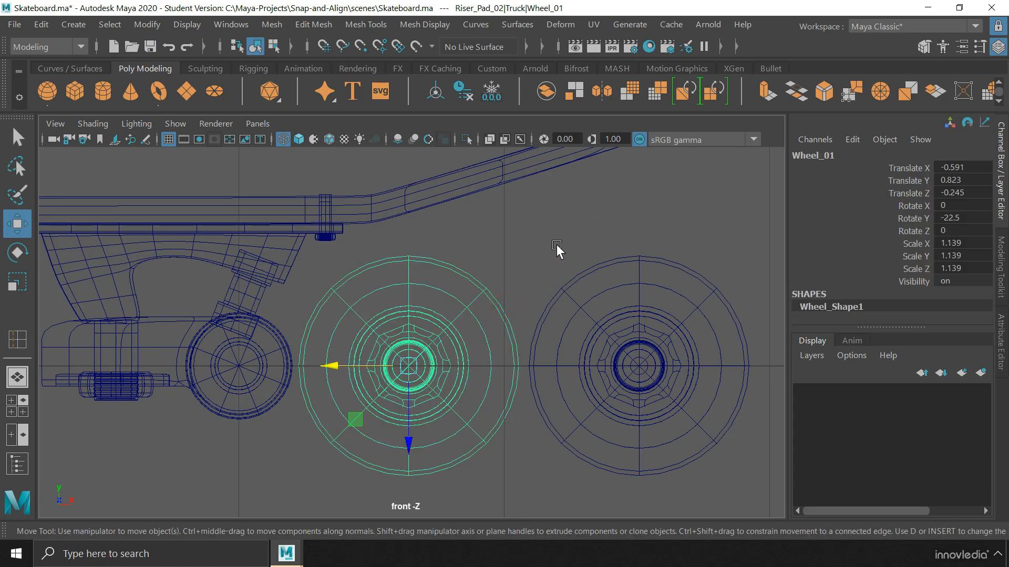
pyautogui.moveTo(598, 270)
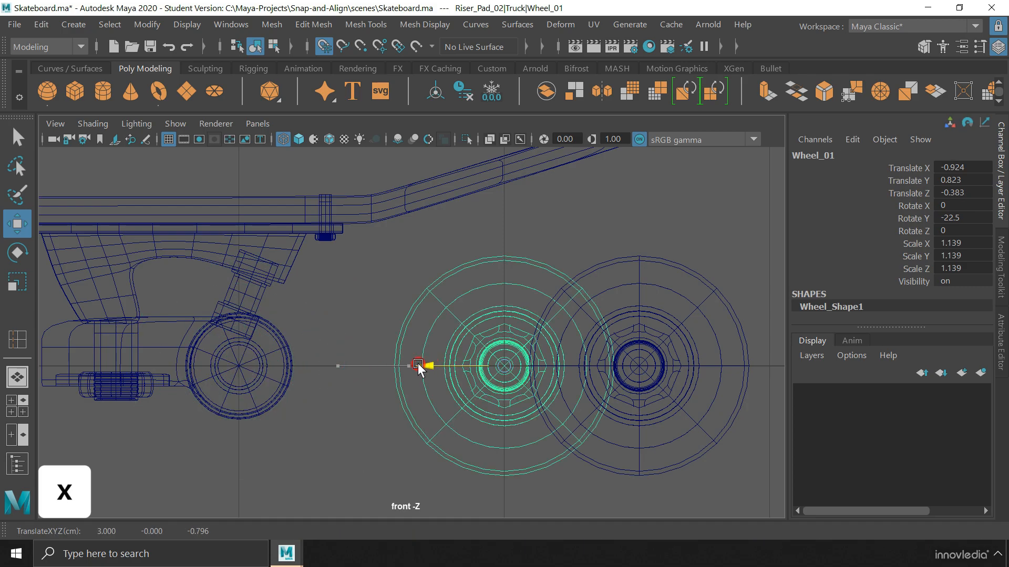
pyautogui.moveTo(418, 365); pyautogui.dragTo(267, 379)
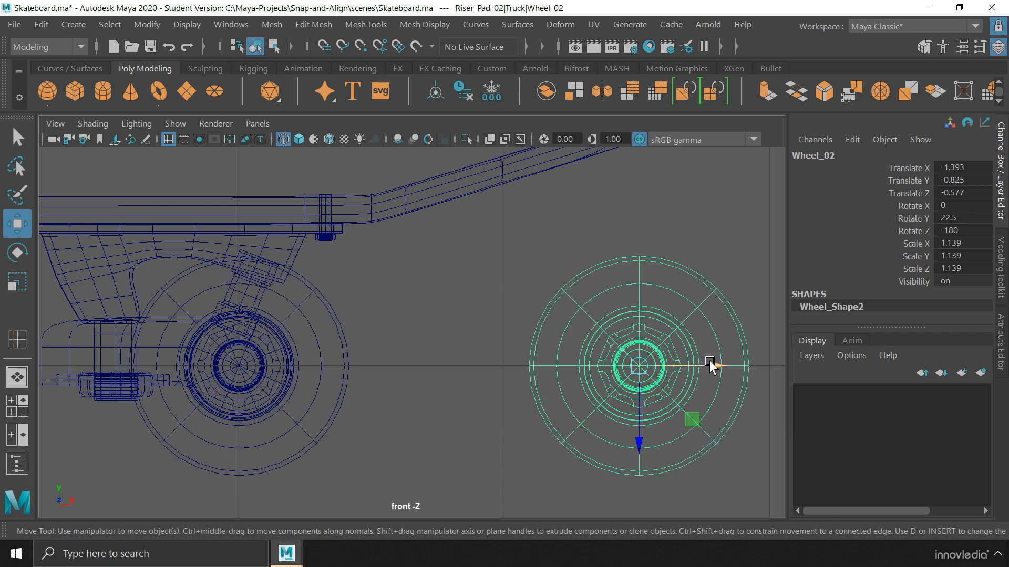
pyautogui.moveTo(710, 366); pyautogui.dragTo(287, 365)
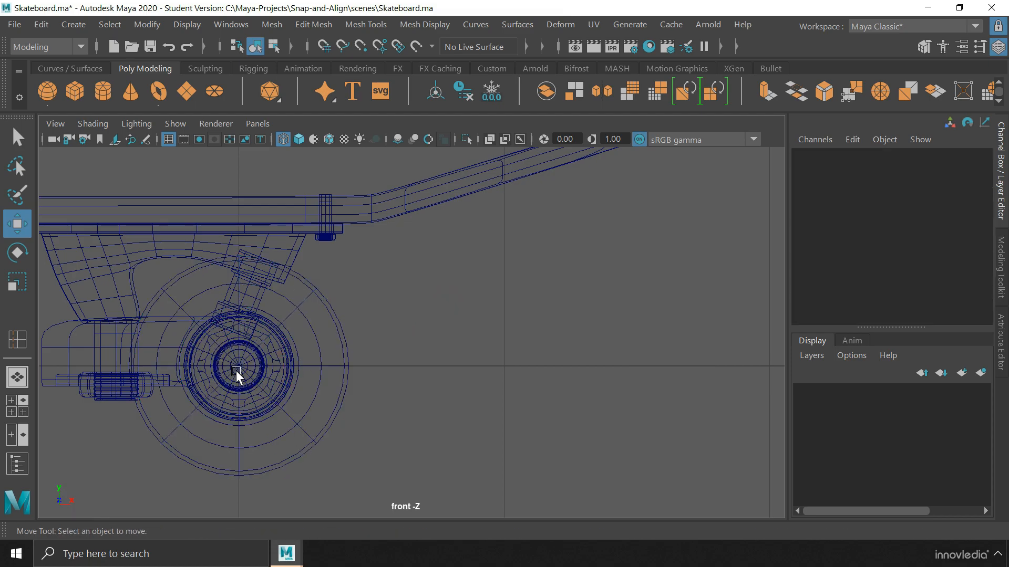
pyautogui.moveTo(251, 348)
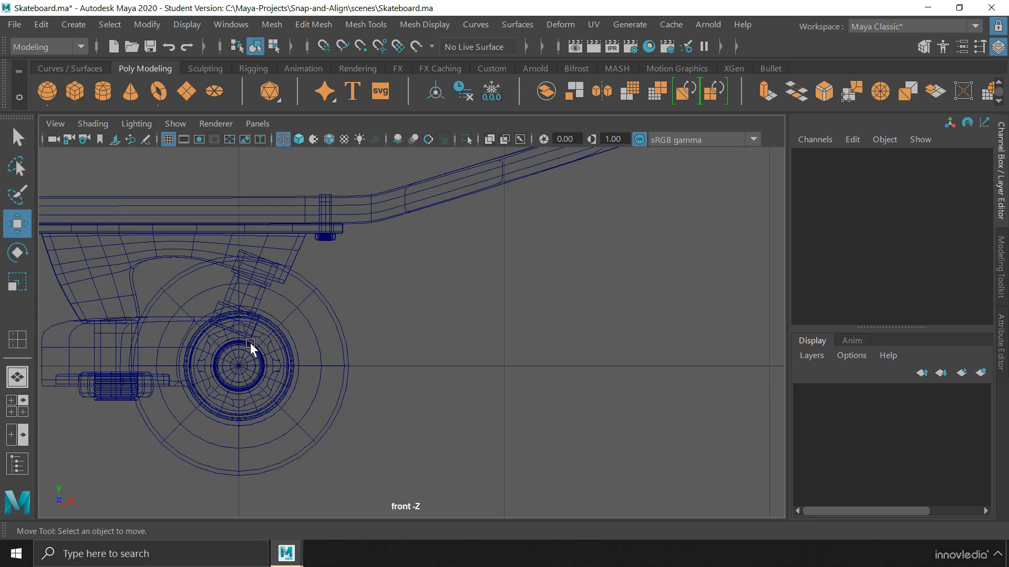
pyautogui.moveTo(260, 358)
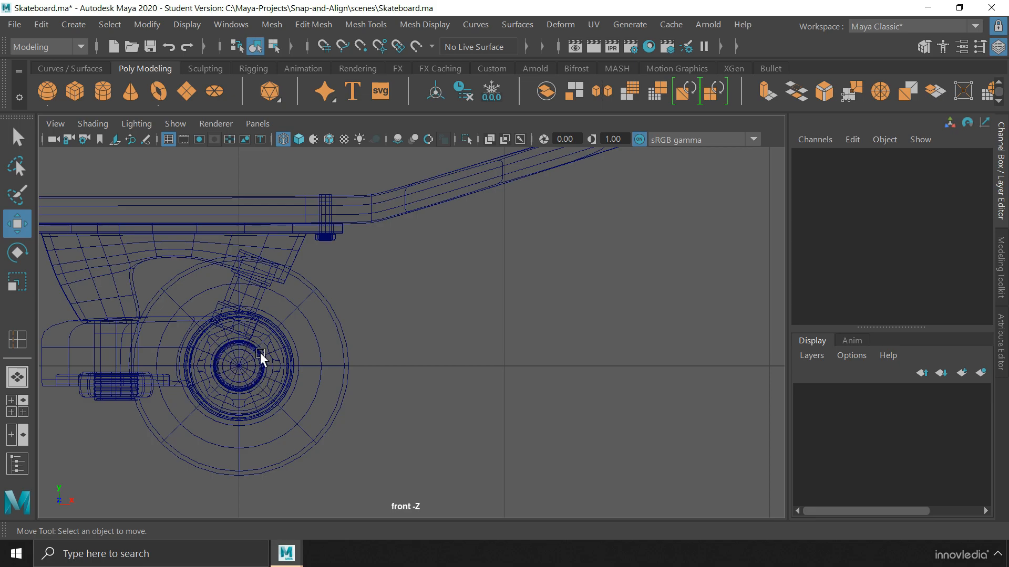
pyautogui.moveTo(393, 376)
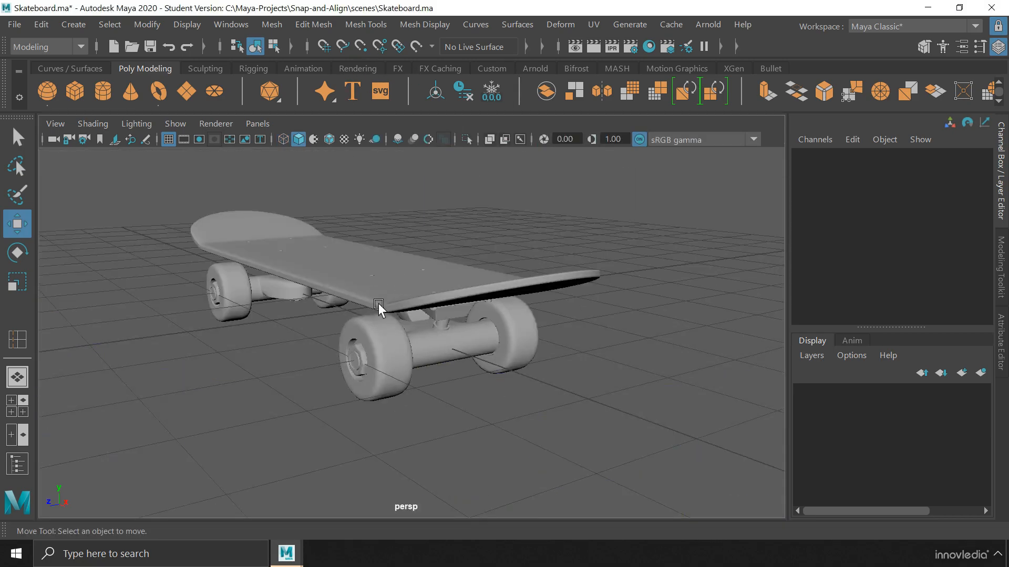
pyautogui.moveTo(380, 309); pyautogui.dragTo(476, 366)
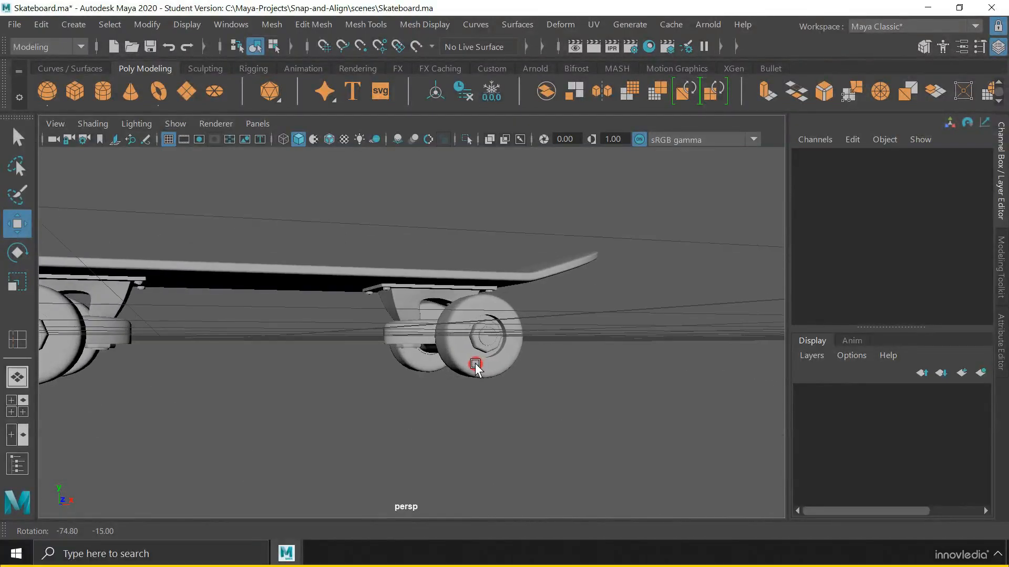
pyautogui.moveTo(476, 367); pyautogui.dragTo(367, 386)
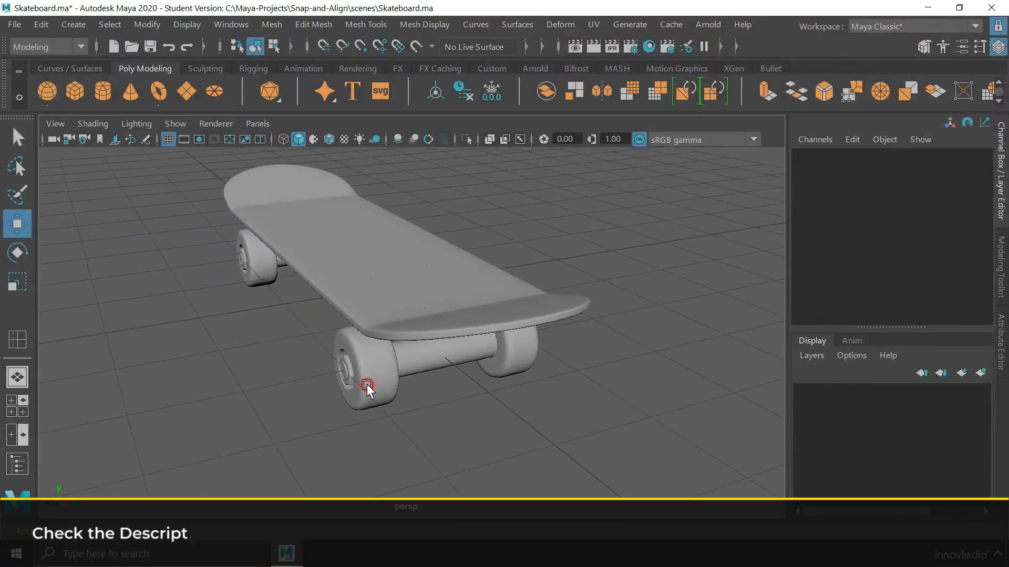
pyautogui.moveTo(367, 386); pyautogui.dragTo(396, 386)
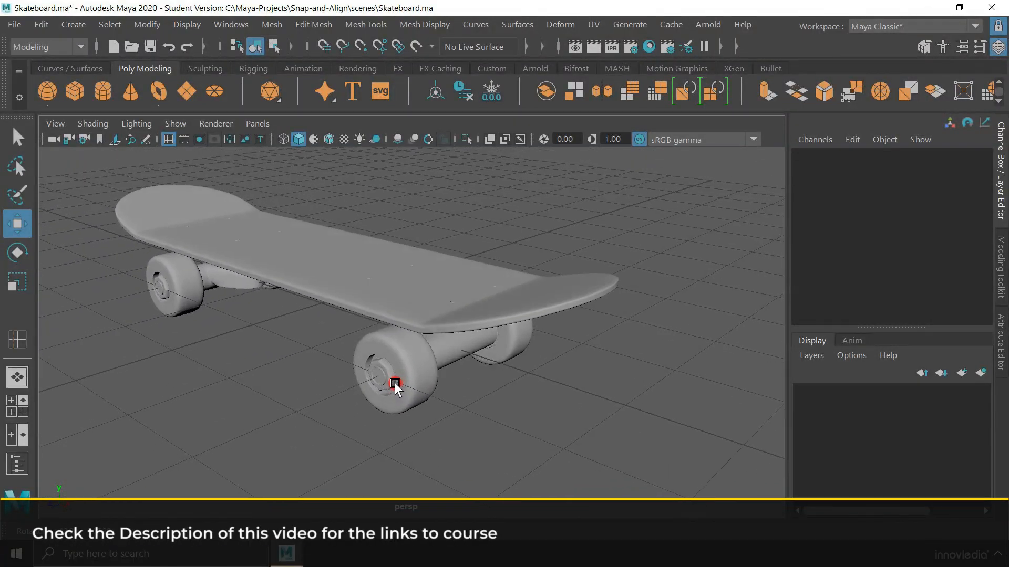